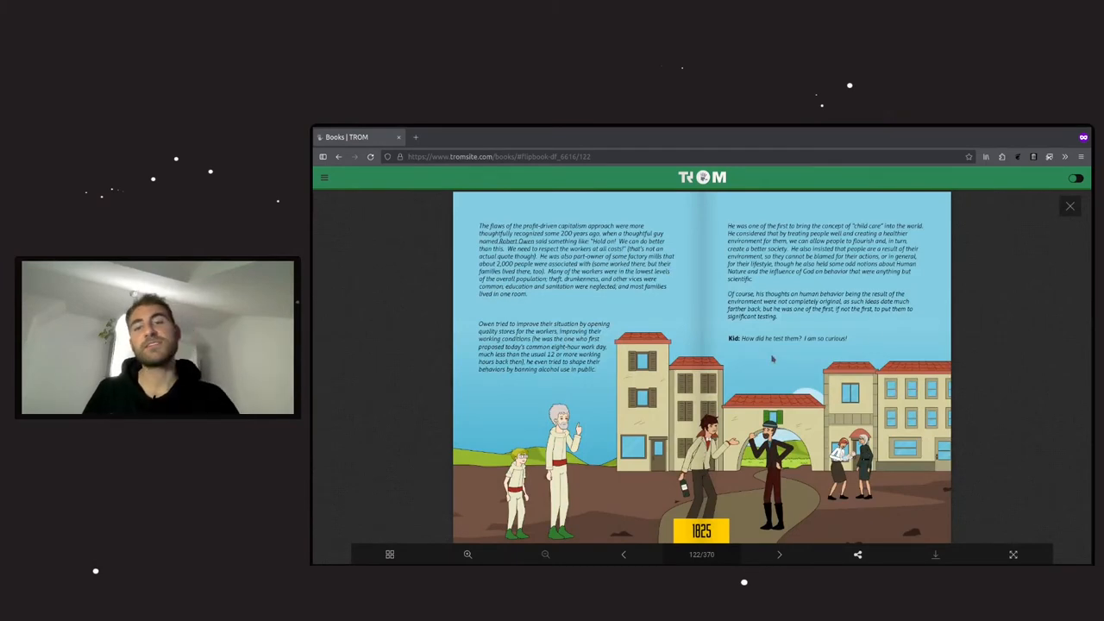
Go back from spread 122 to spread 120, the feudalism and totalitarianism side note
click(624, 554)
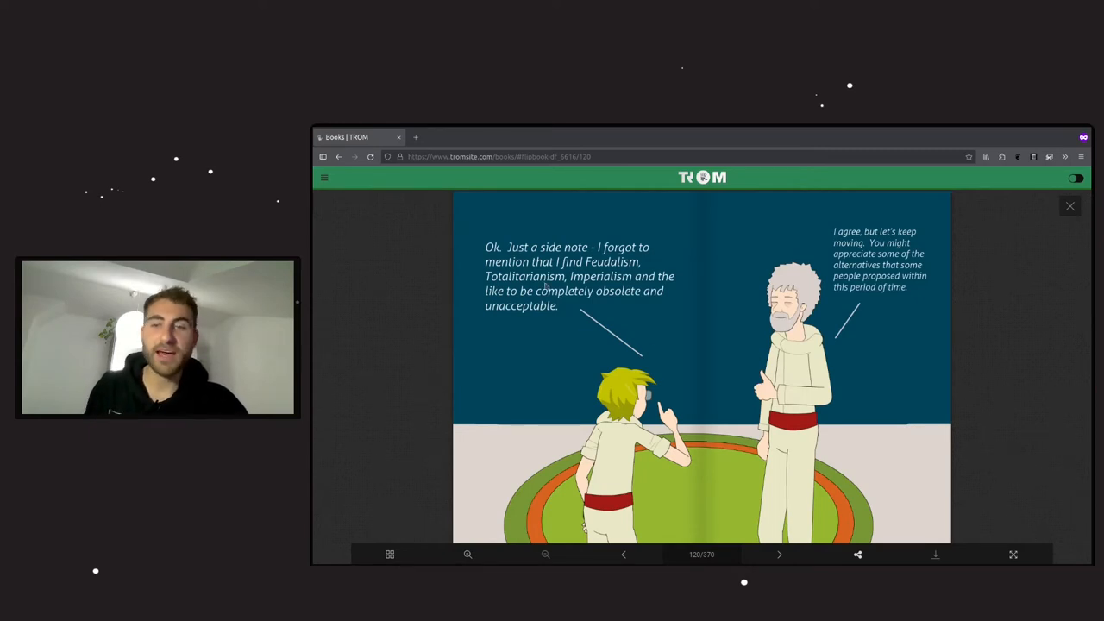
mouse_move(601, 337)
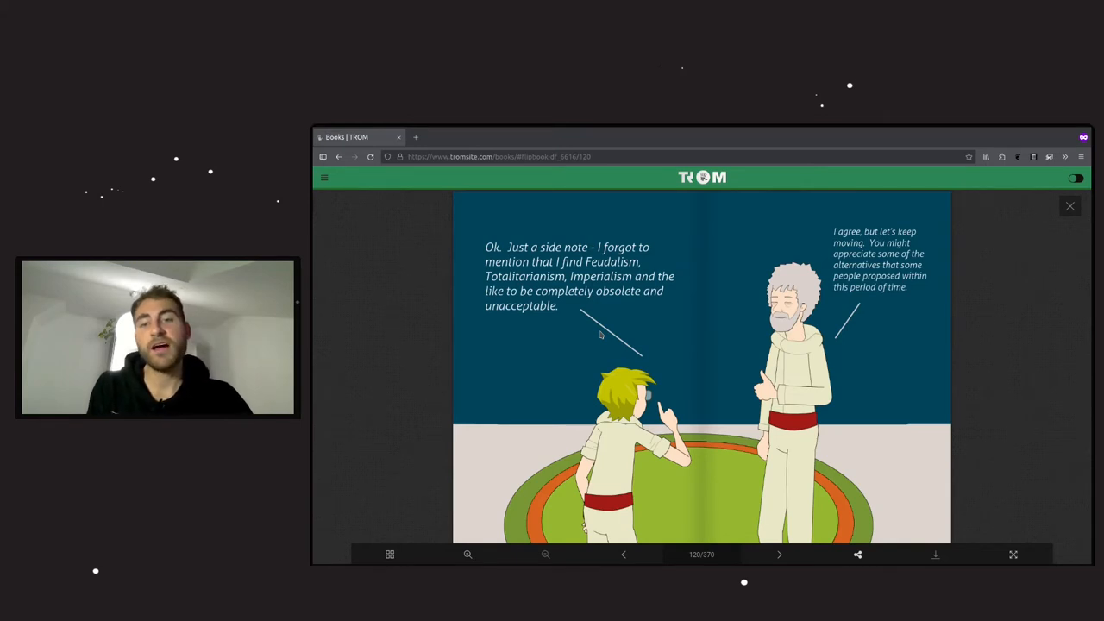
mouse_move(664, 377)
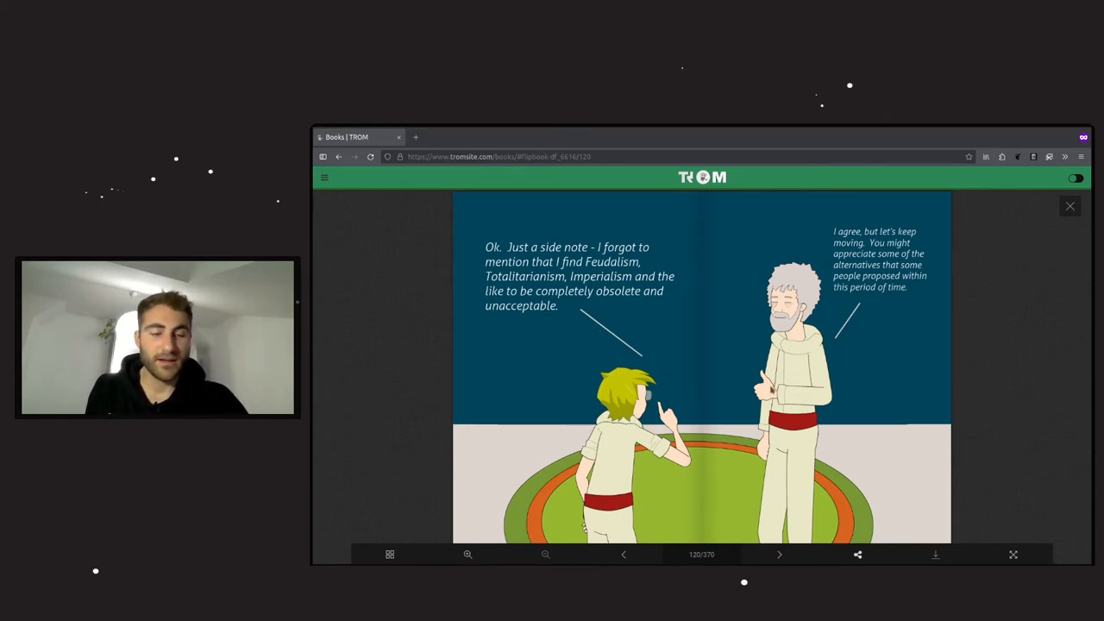
Turn forward to spread 122 on Robert Owen and the 1825 factory workers
click(779, 554)
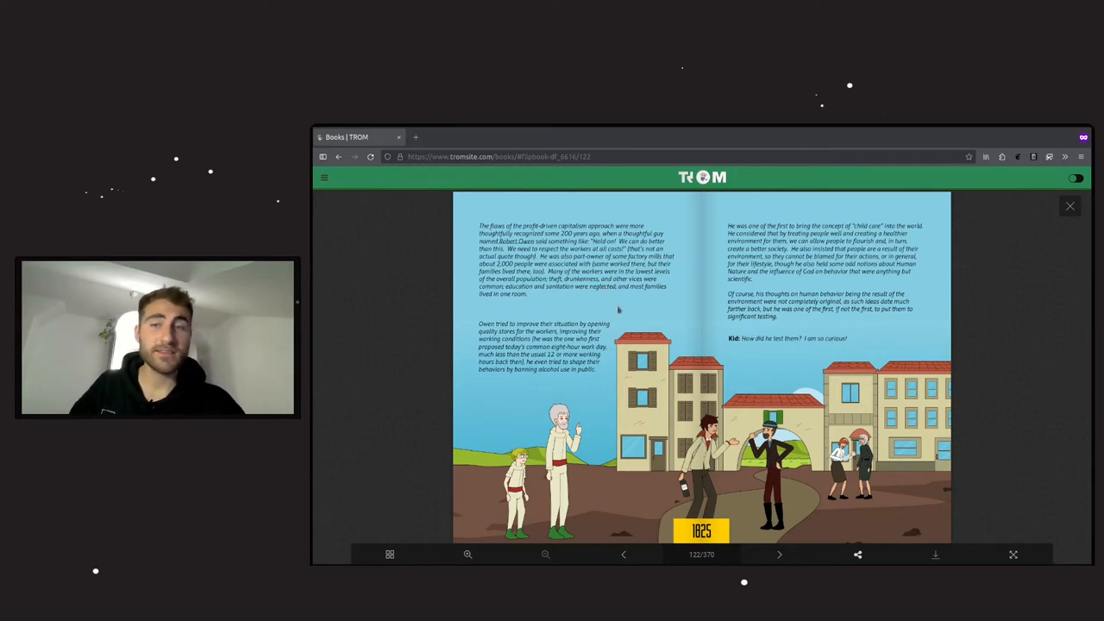
mouse_move(630, 302)
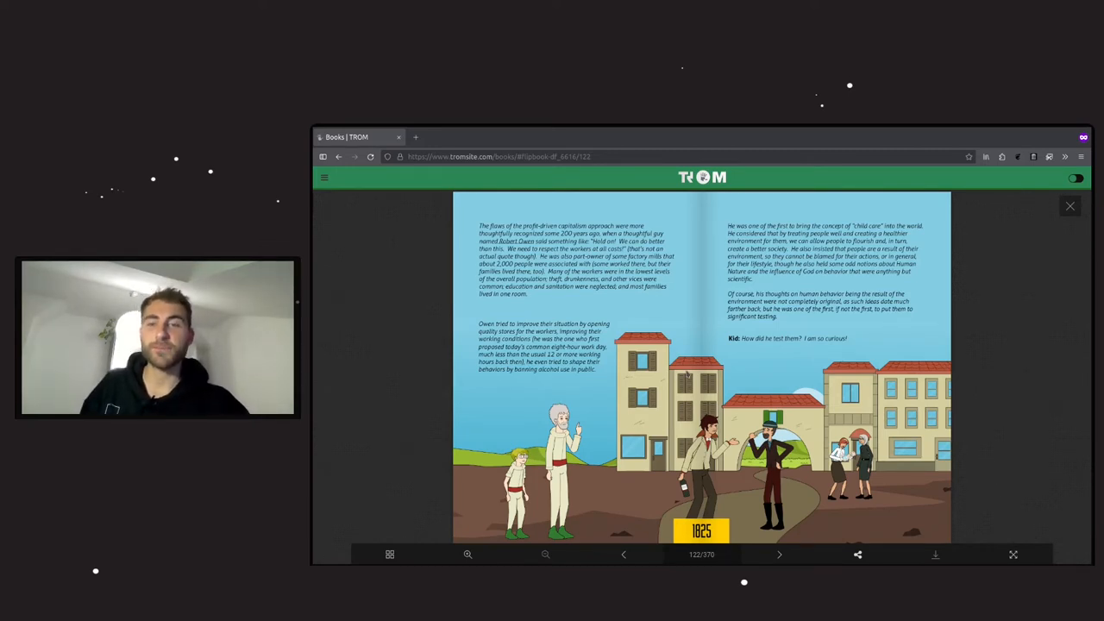
mouse_move(804, 374)
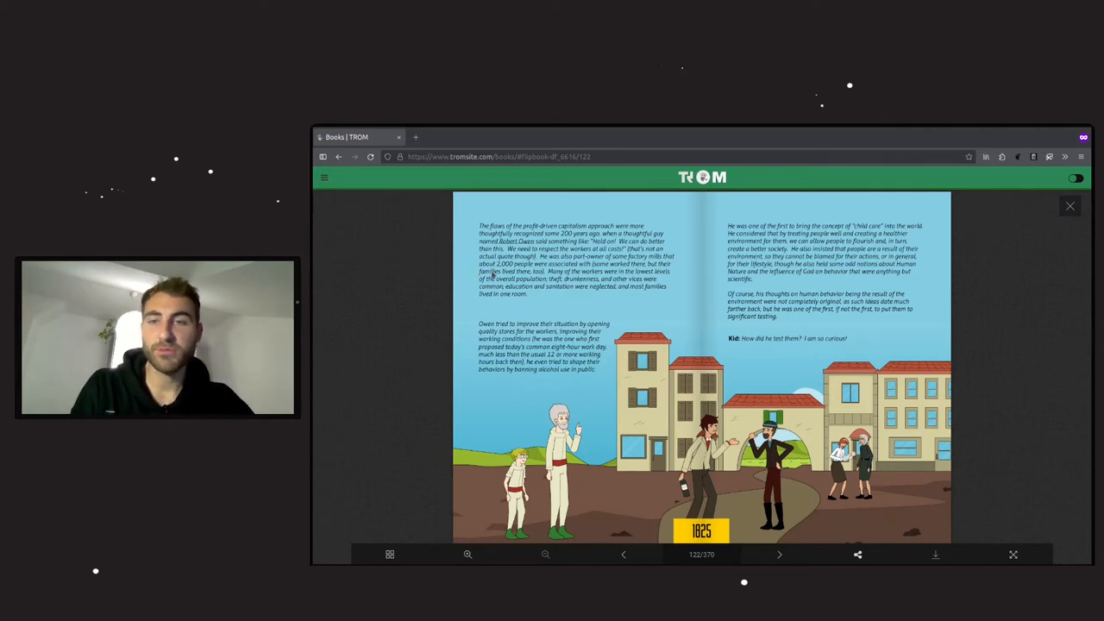
mouse_move(649, 311)
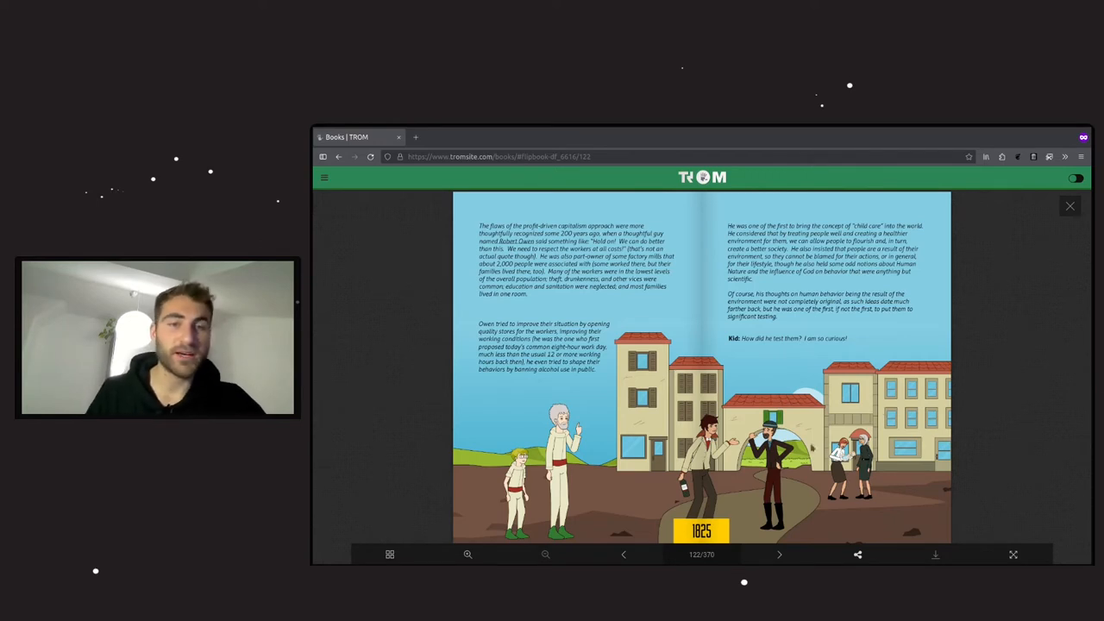
mouse_move(837, 276)
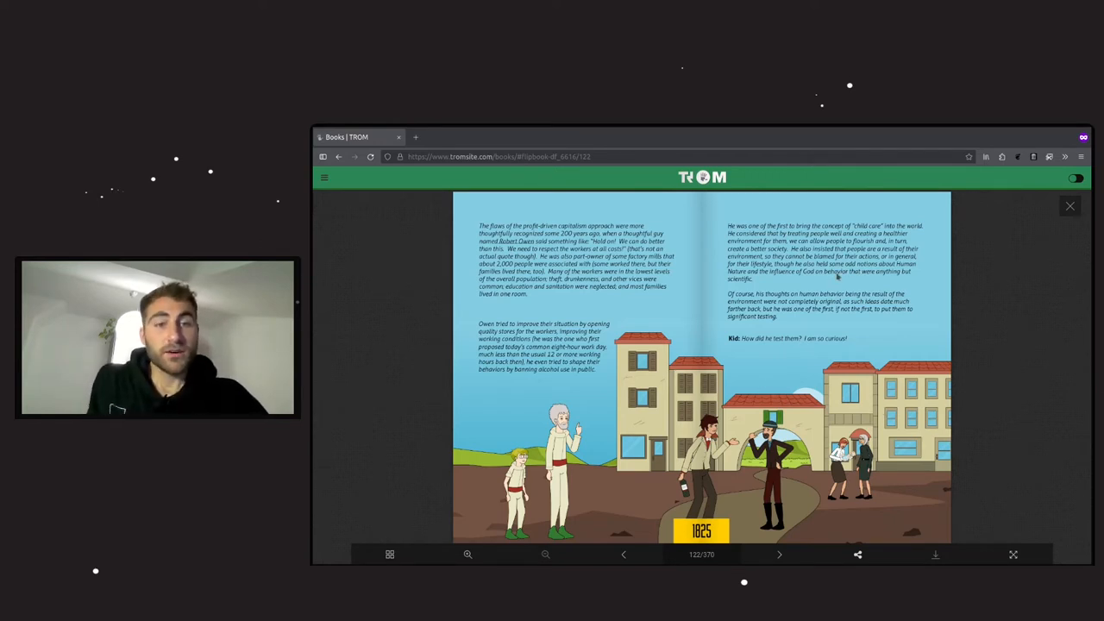
mouse_move(894, 286)
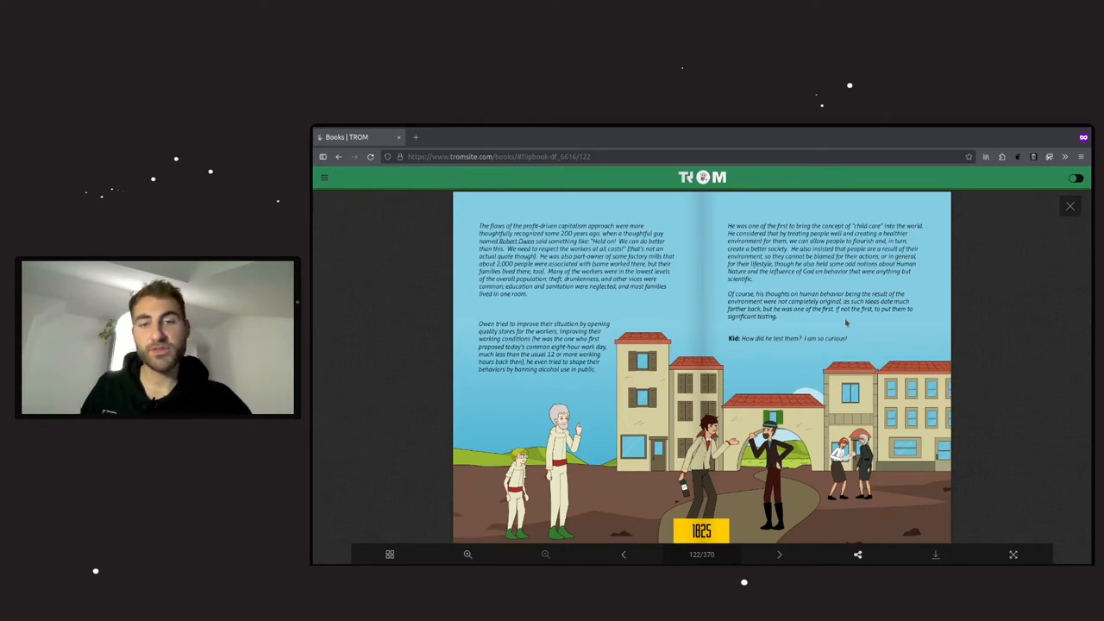
mouse_move(798, 369)
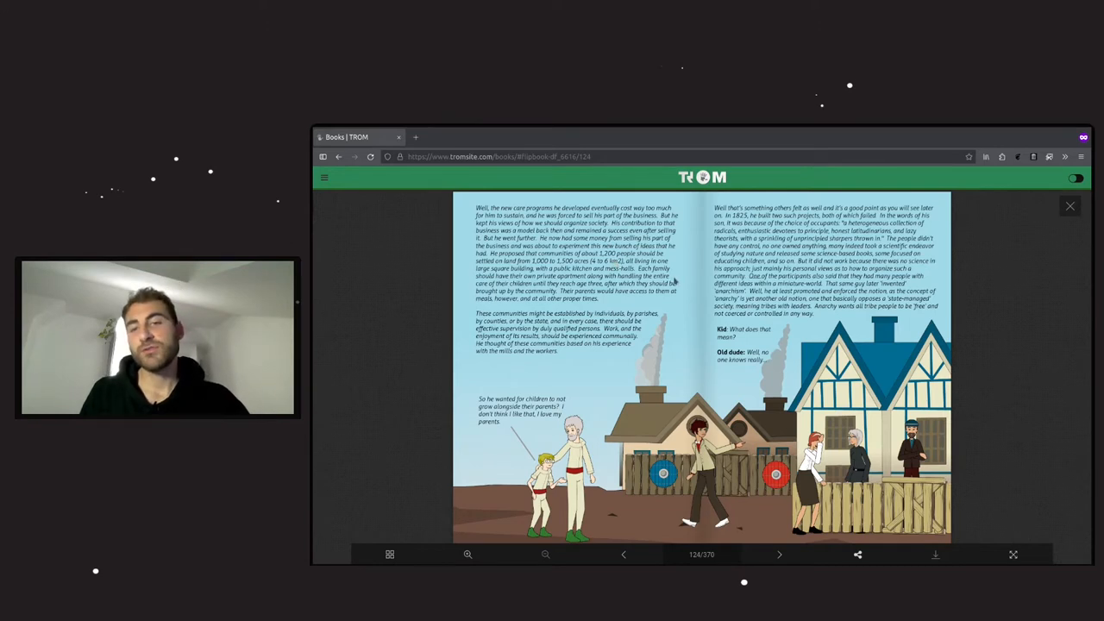
mouse_move(591, 274)
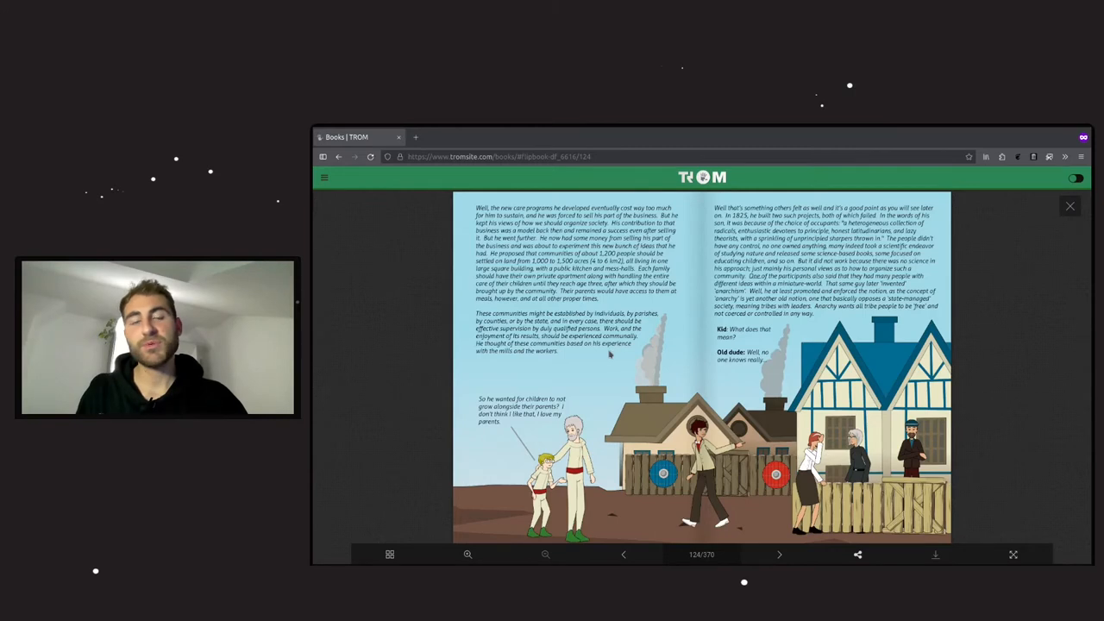
mouse_move(560, 361)
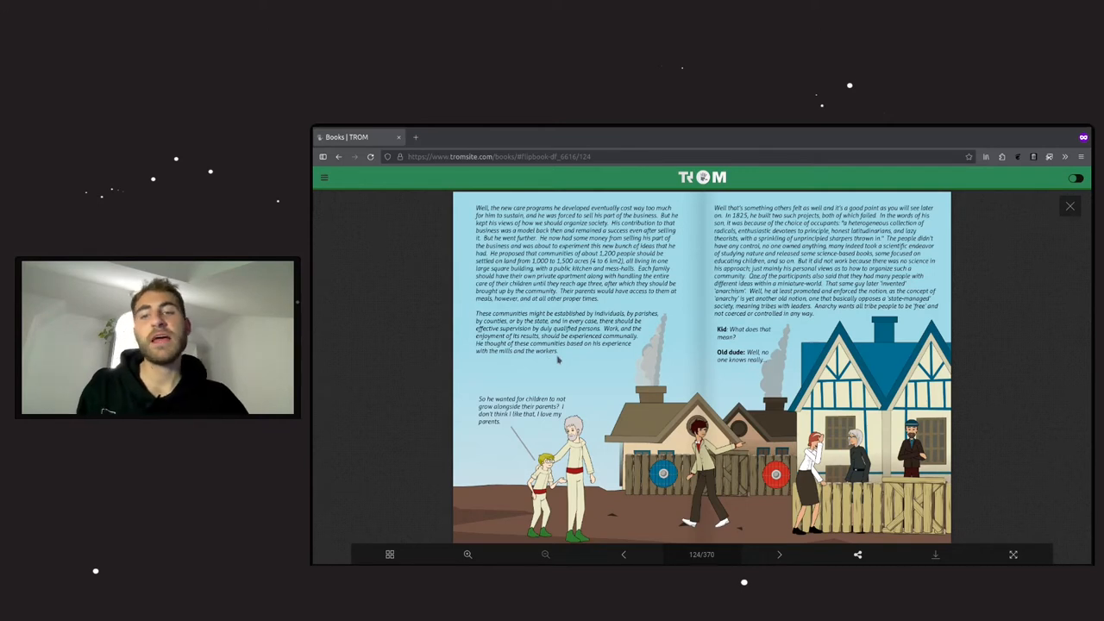
mouse_move(497, 443)
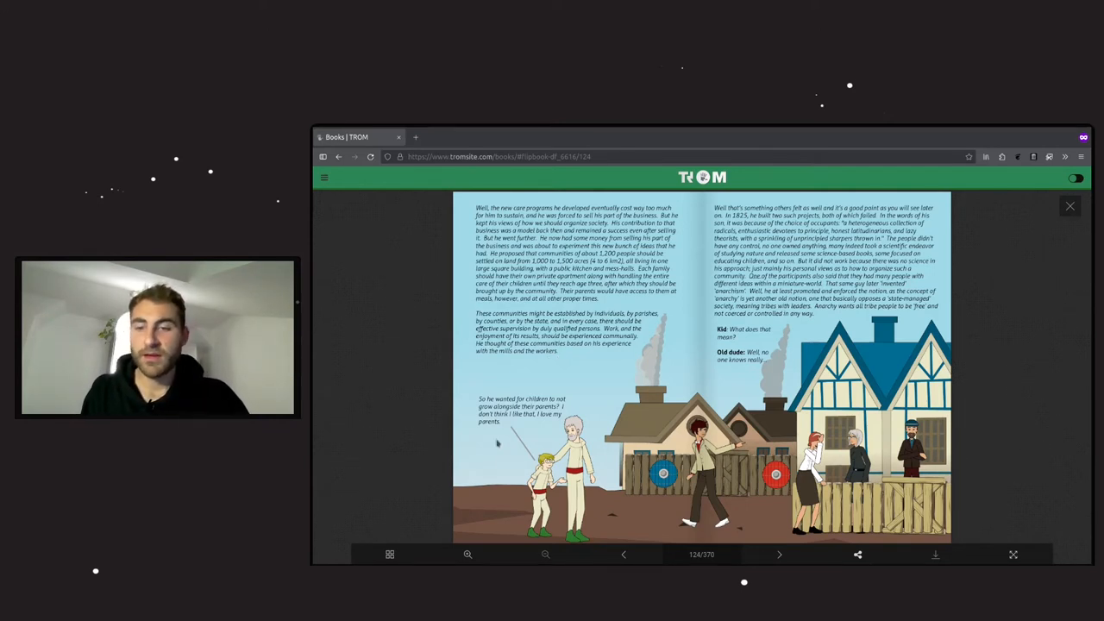
mouse_move(510, 448)
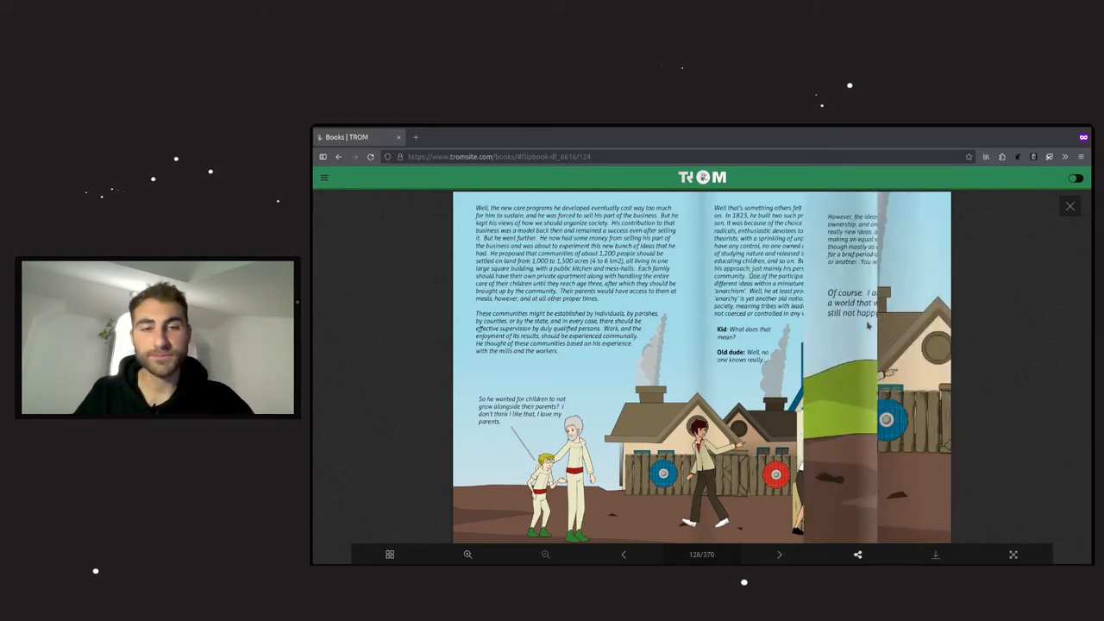
click(779, 555)
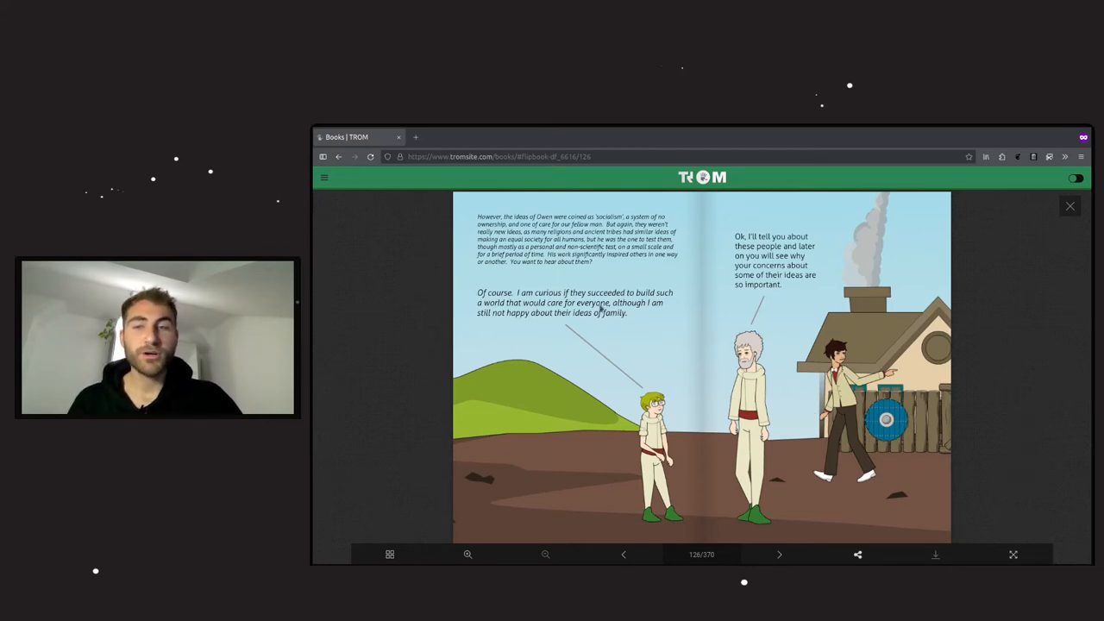
mouse_move(613, 337)
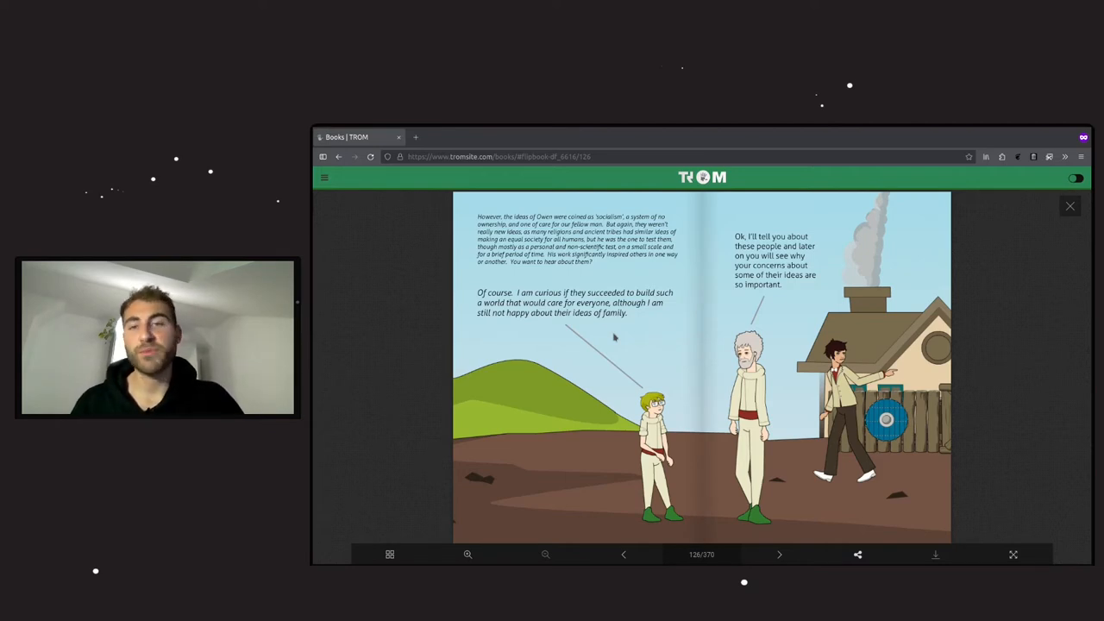
mouse_move(600, 272)
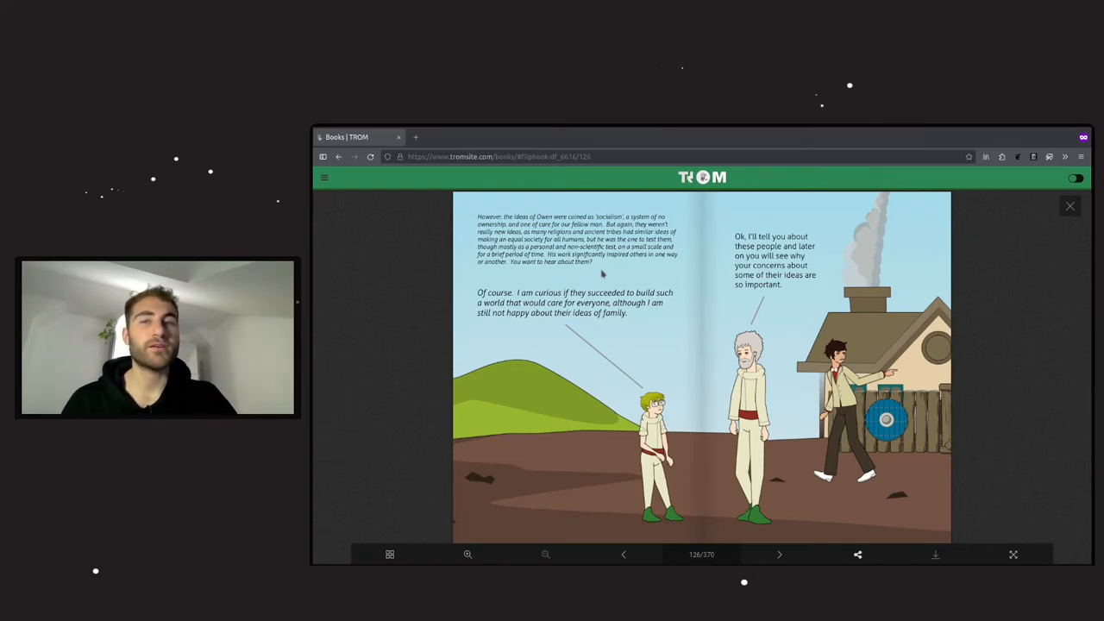
mouse_move(688, 329)
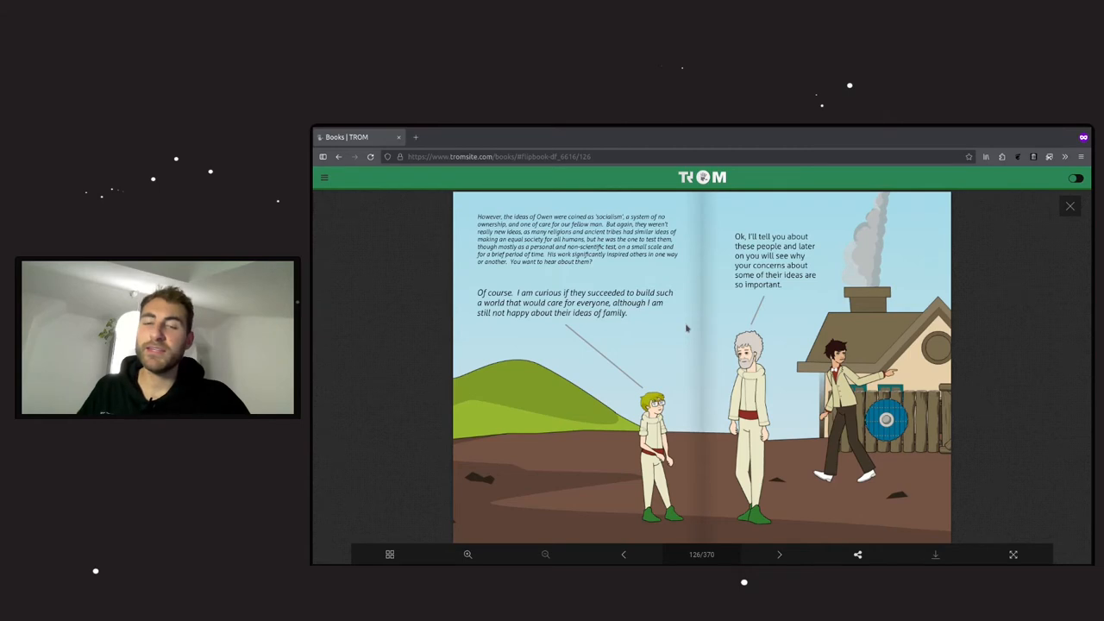
mouse_move(627, 348)
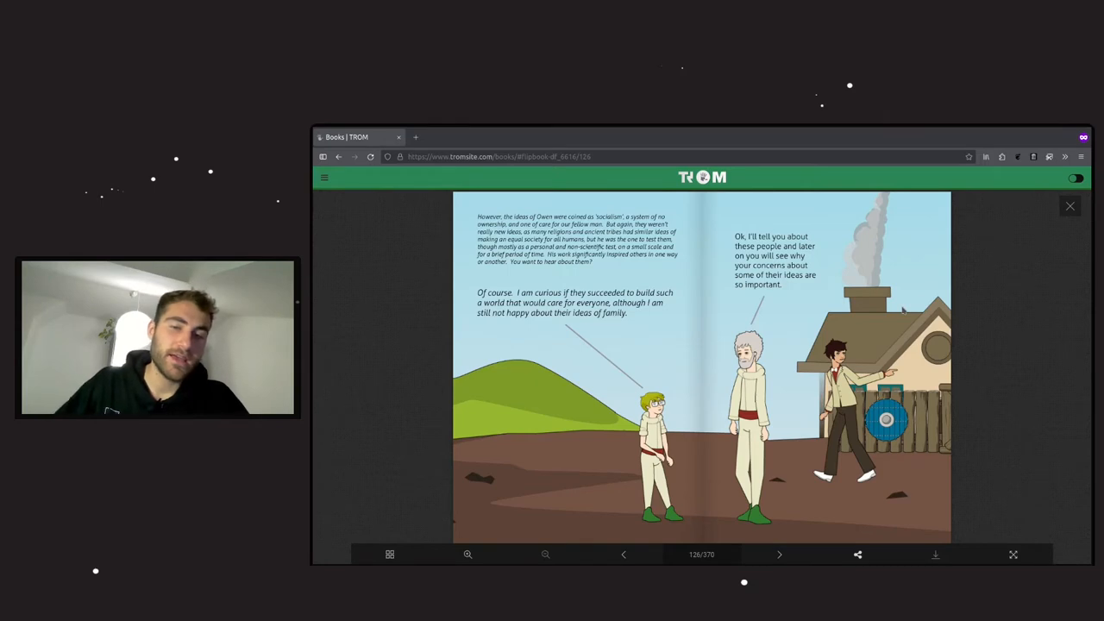
click(779, 554)
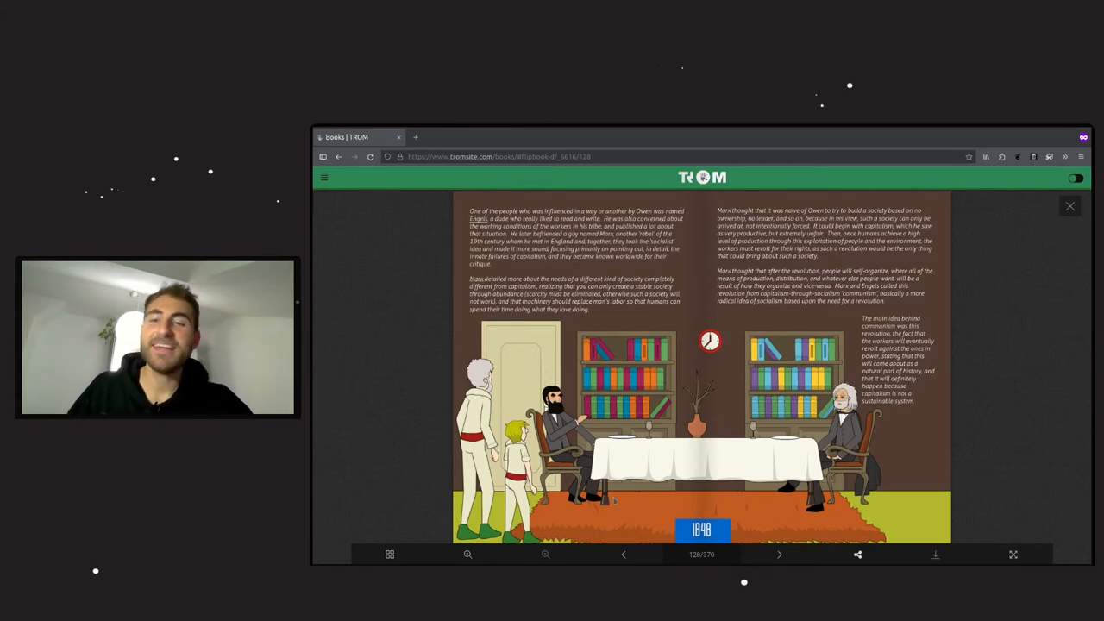
mouse_move(480, 218)
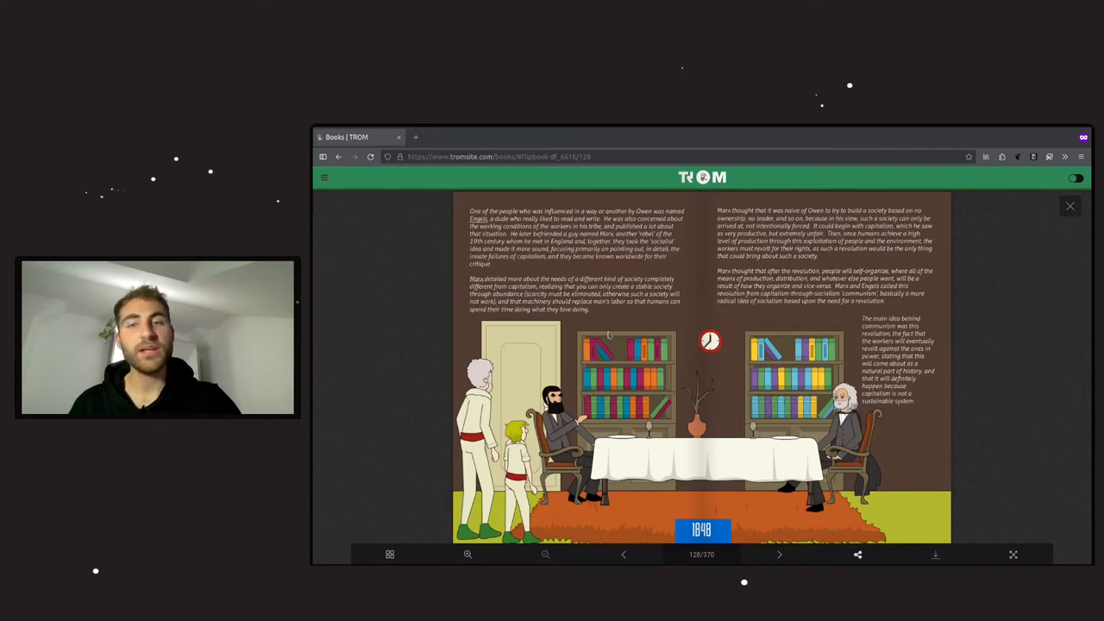
mouse_move(643, 317)
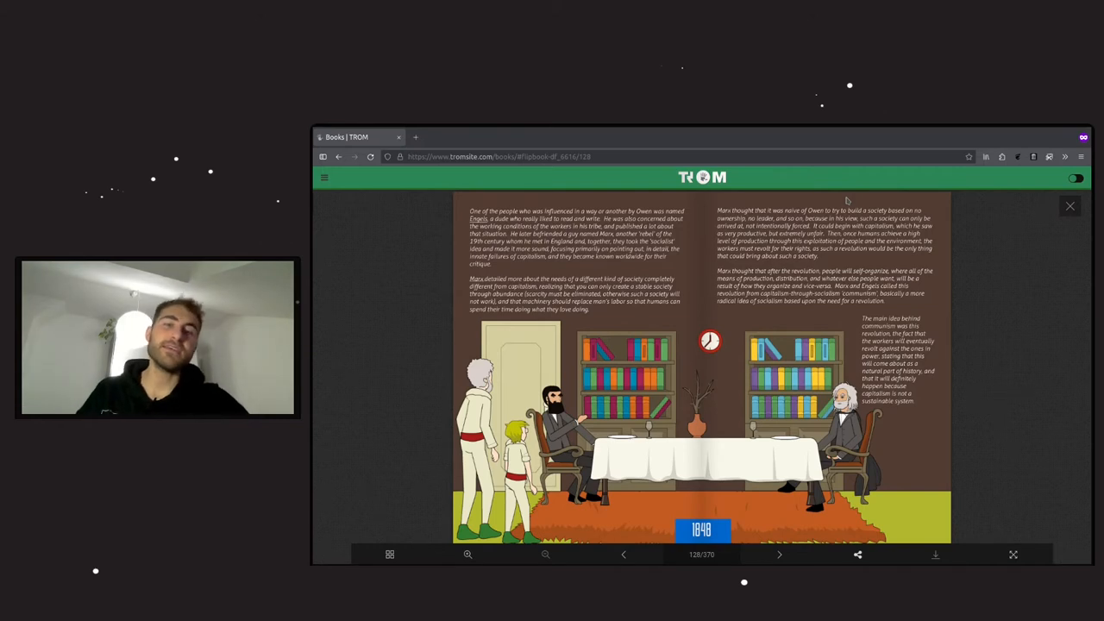
mouse_move(850, 201)
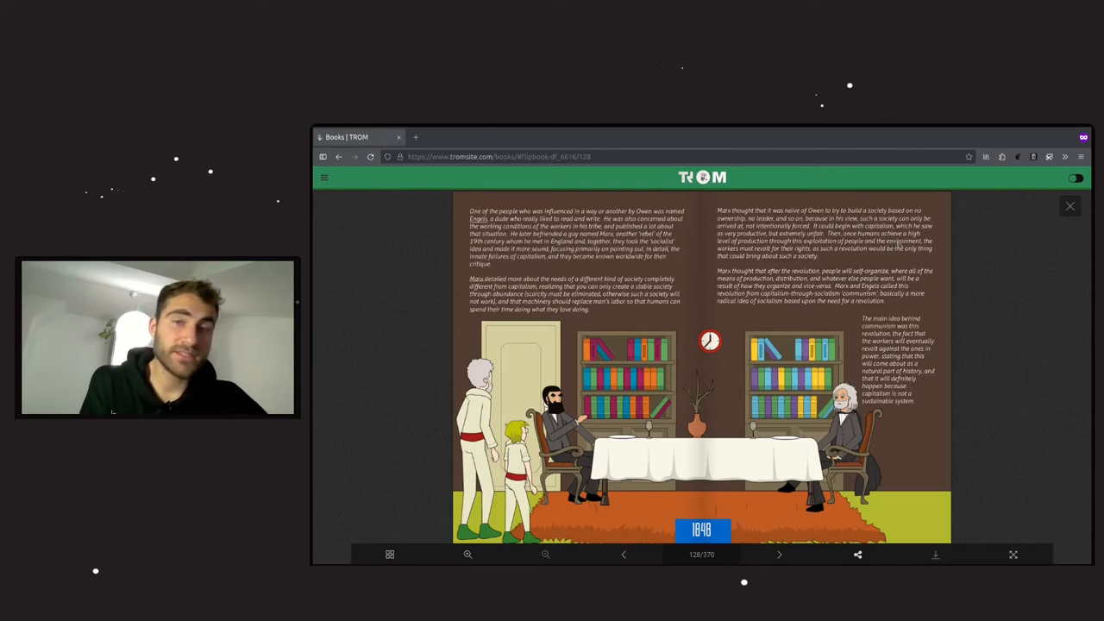
mouse_move(822, 257)
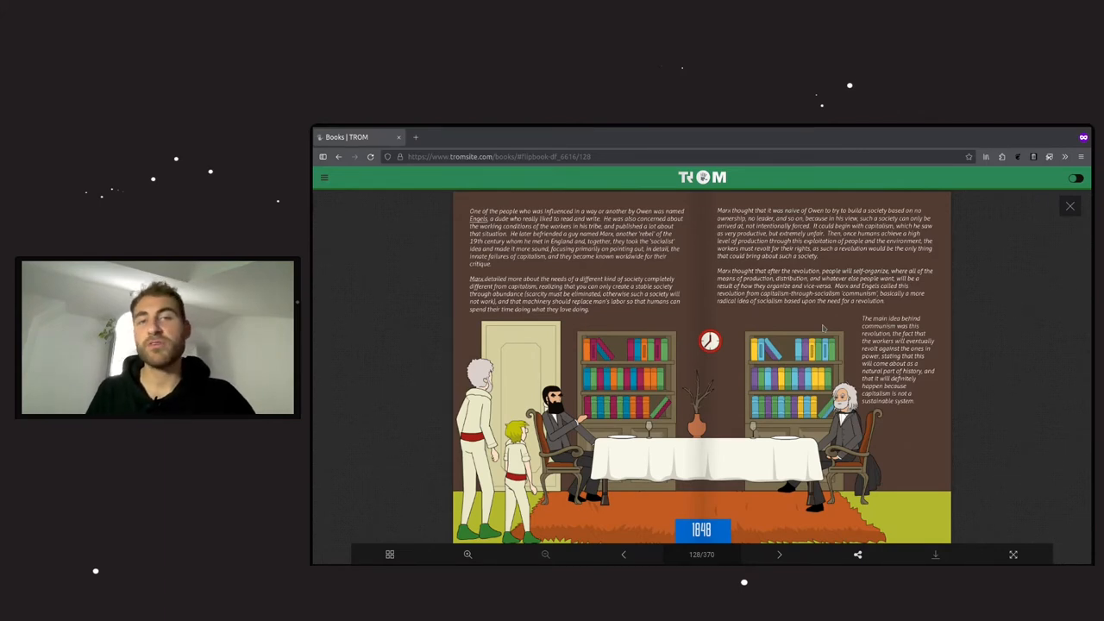
mouse_move(941, 495)
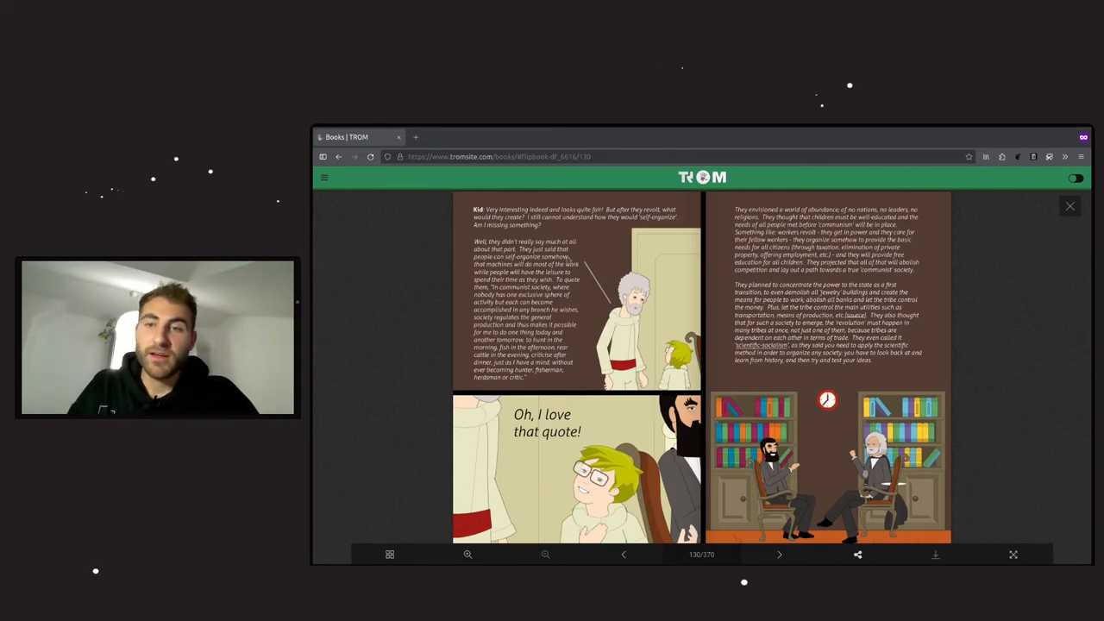
mouse_move(586, 305)
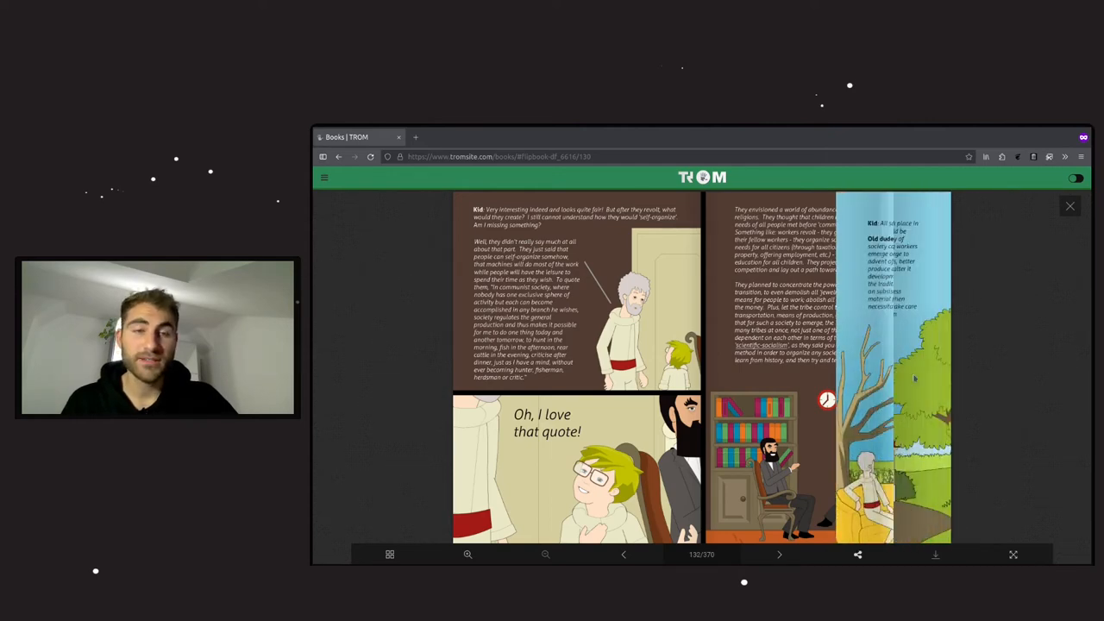
Flip to spread 132, the 1870 farm scene on technology and strikes
click(779, 554)
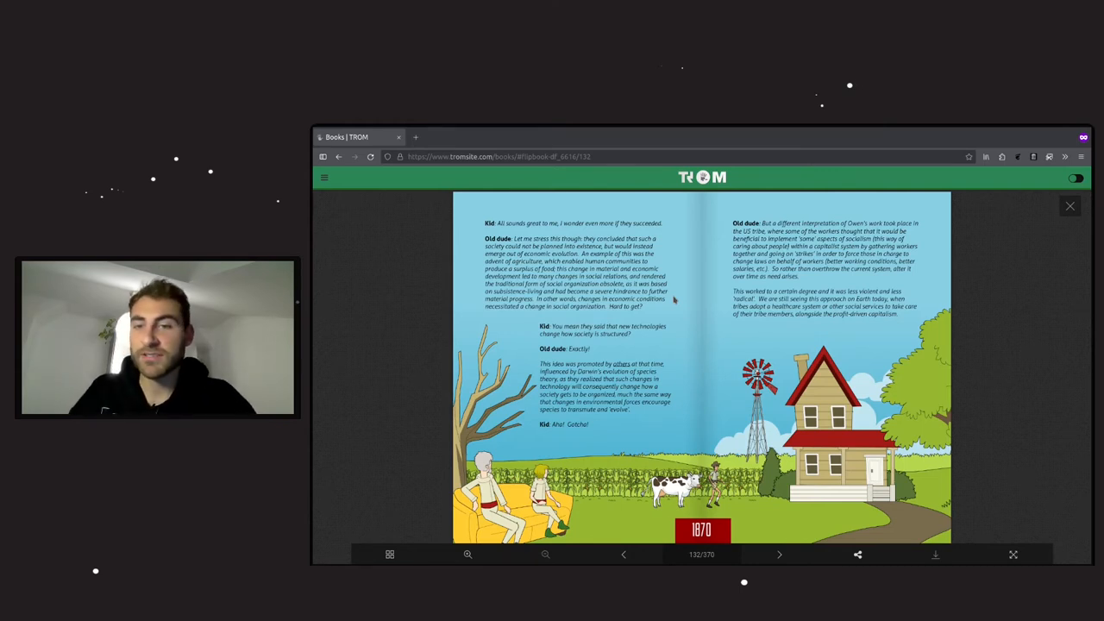
mouse_move(604, 306)
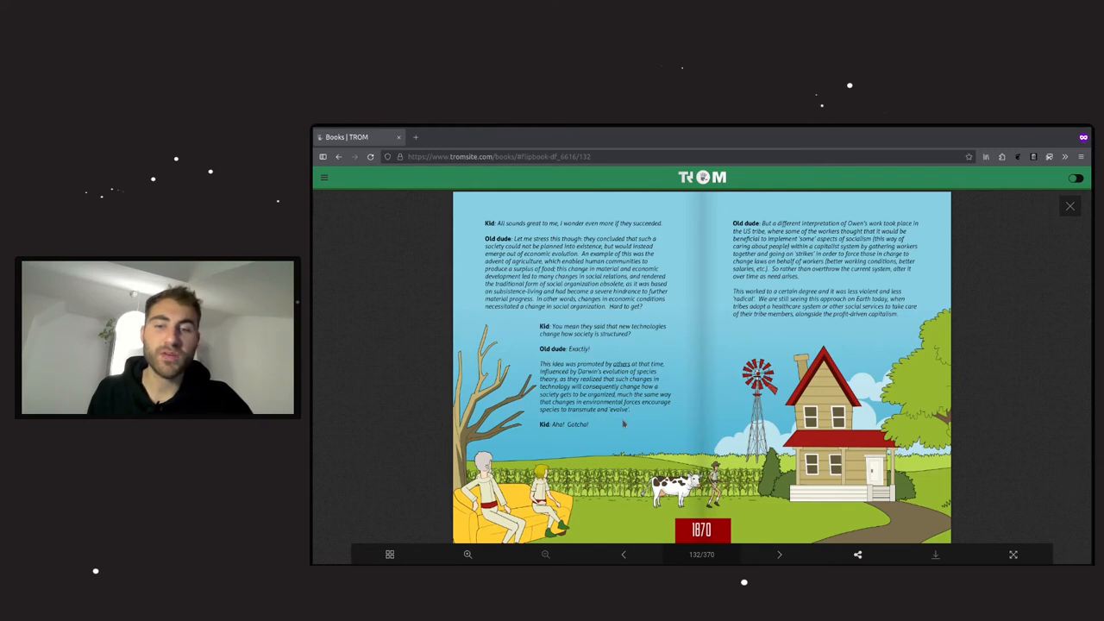
mouse_move(634, 438)
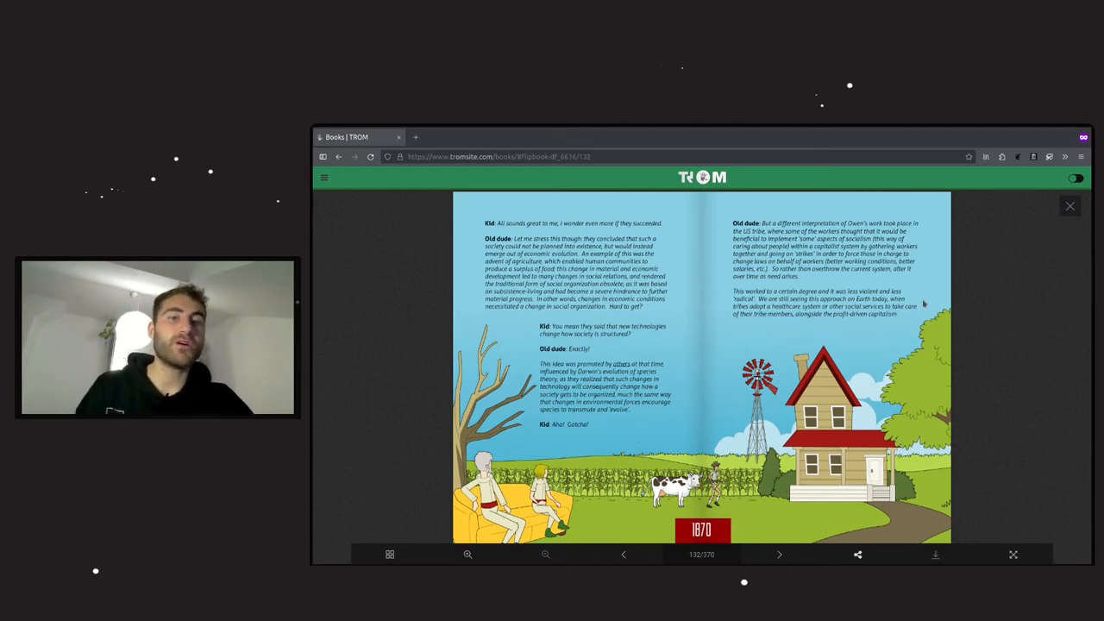
mouse_move(842, 195)
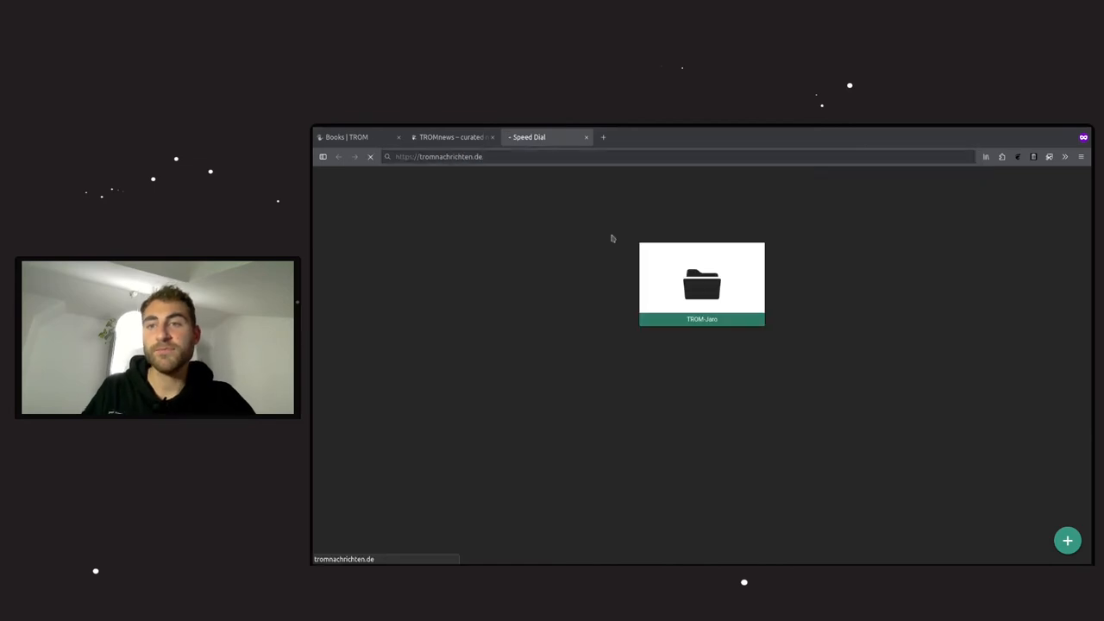
Scroll through the tromnachrichten.de news grid, then switch to the English TROMnews tab
click(701, 285)
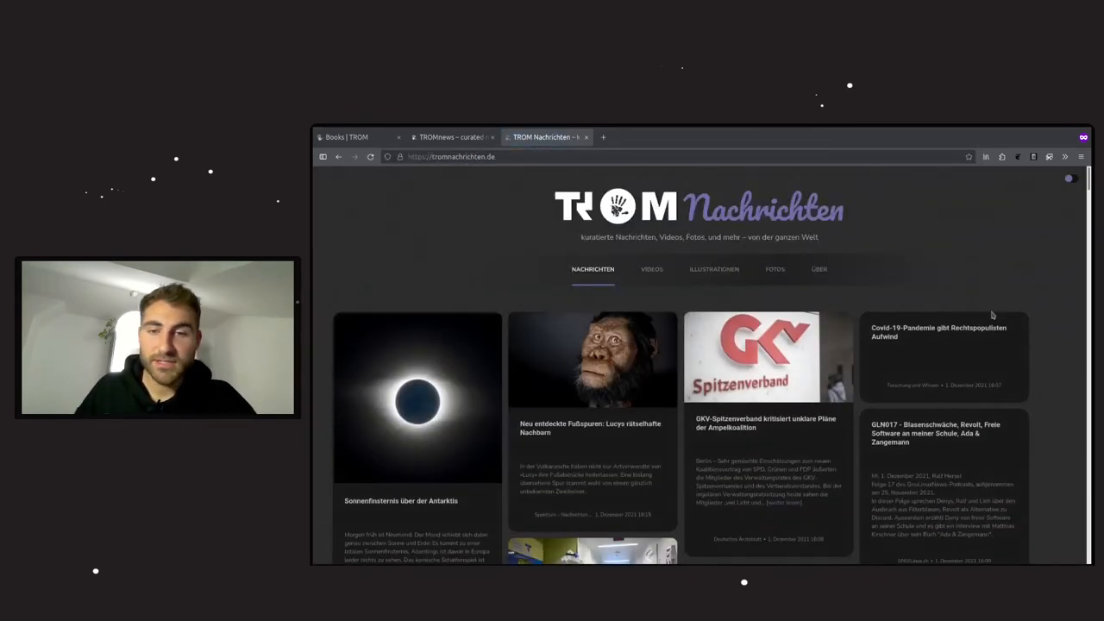
scroll(down, 3)
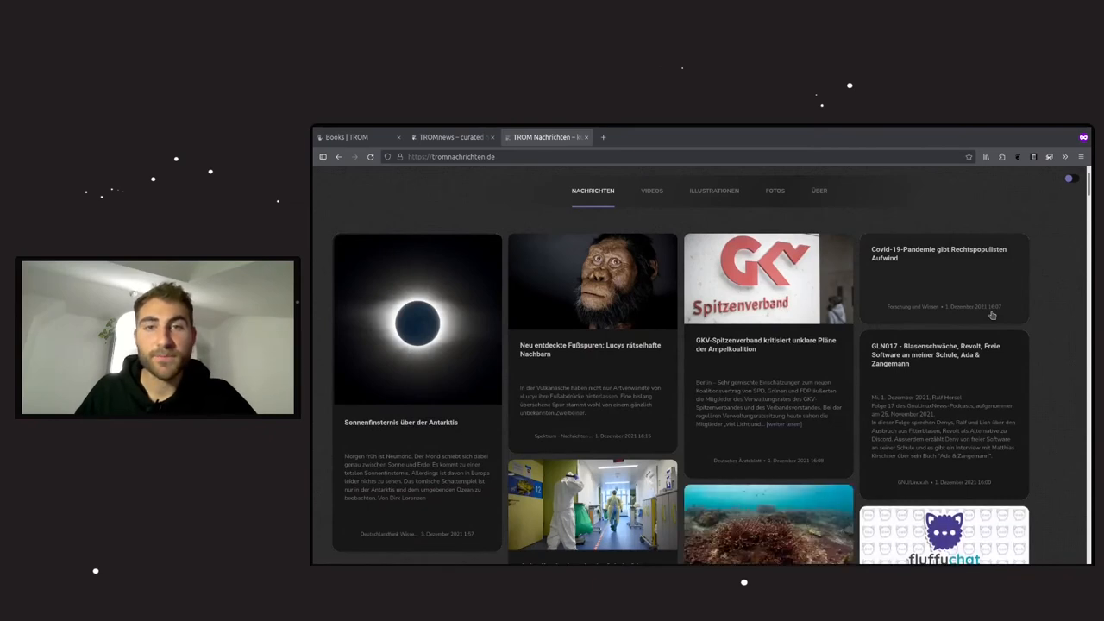
scroll(down, 3)
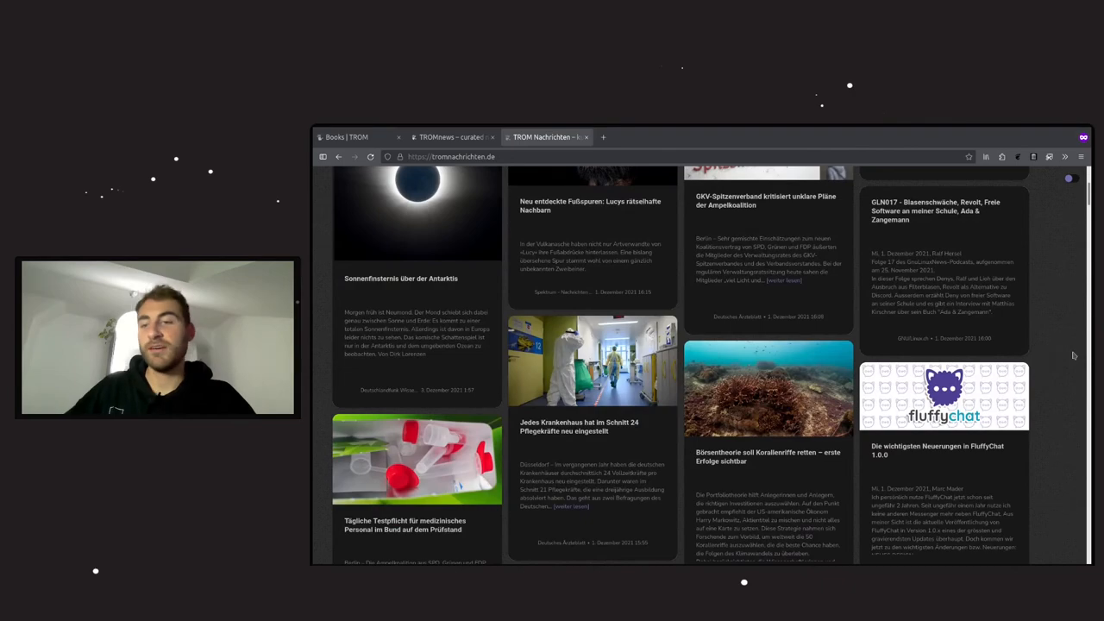
scroll(down, 3)
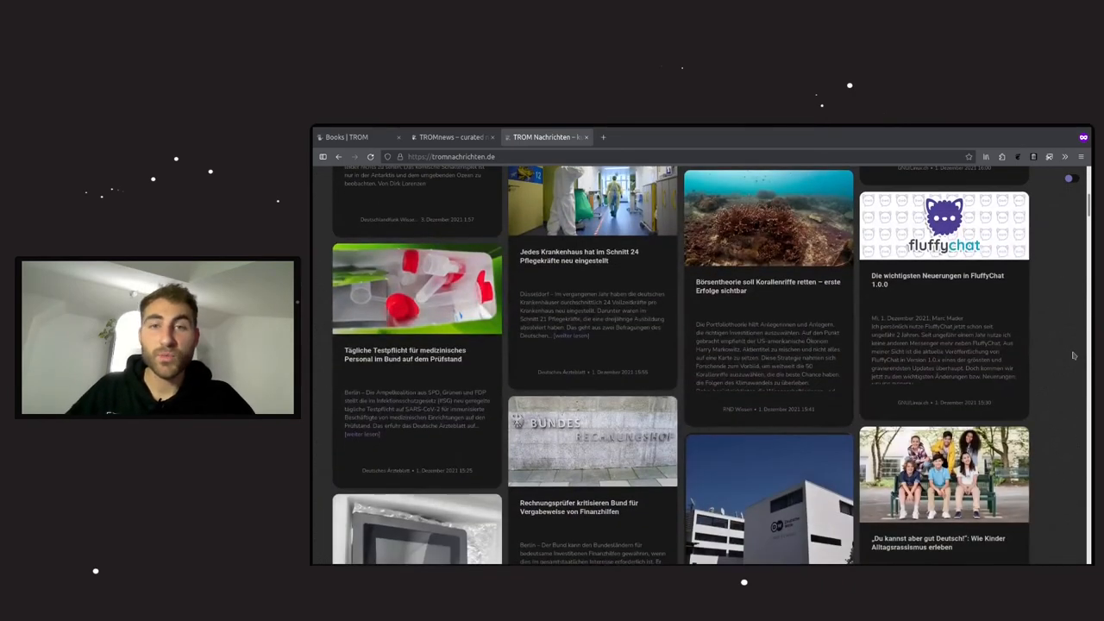
scroll(down, 3)
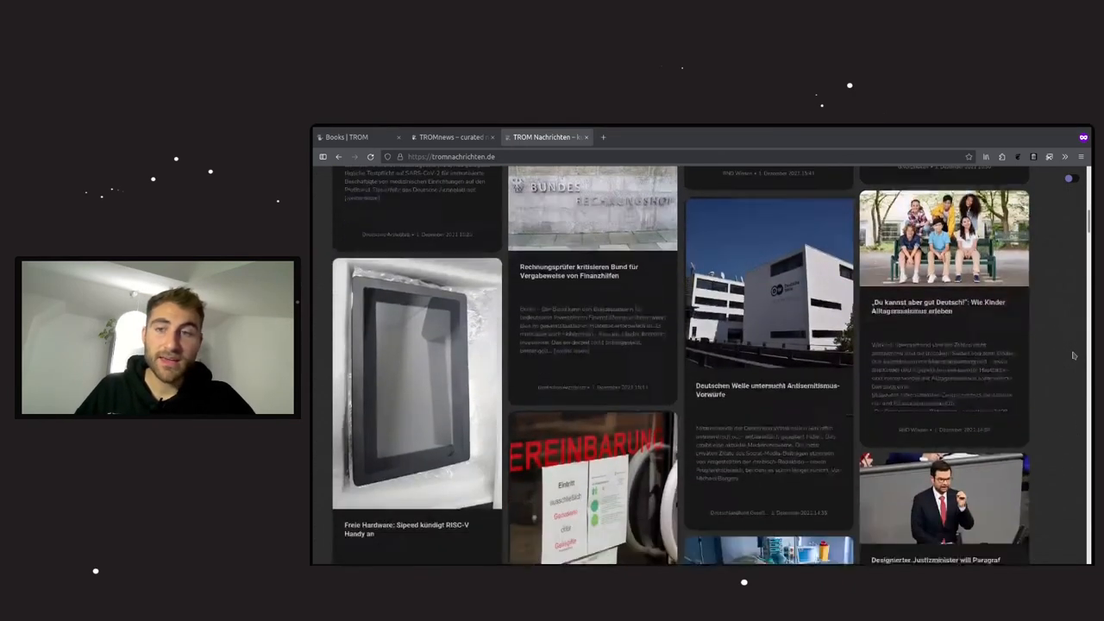
scroll(down, 3)
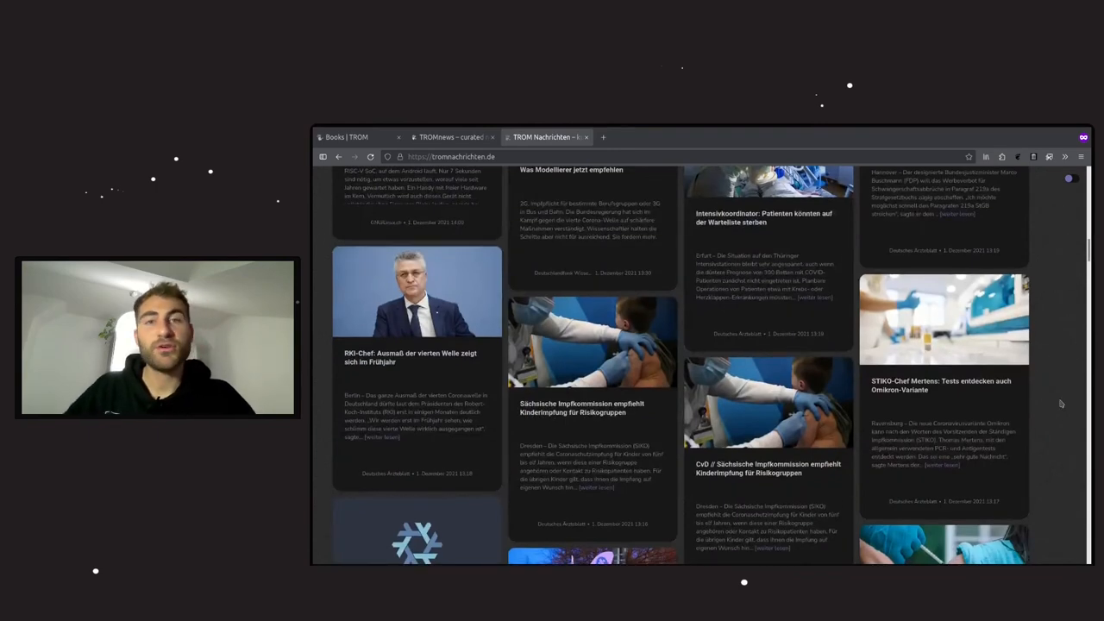
scroll(down, 3)
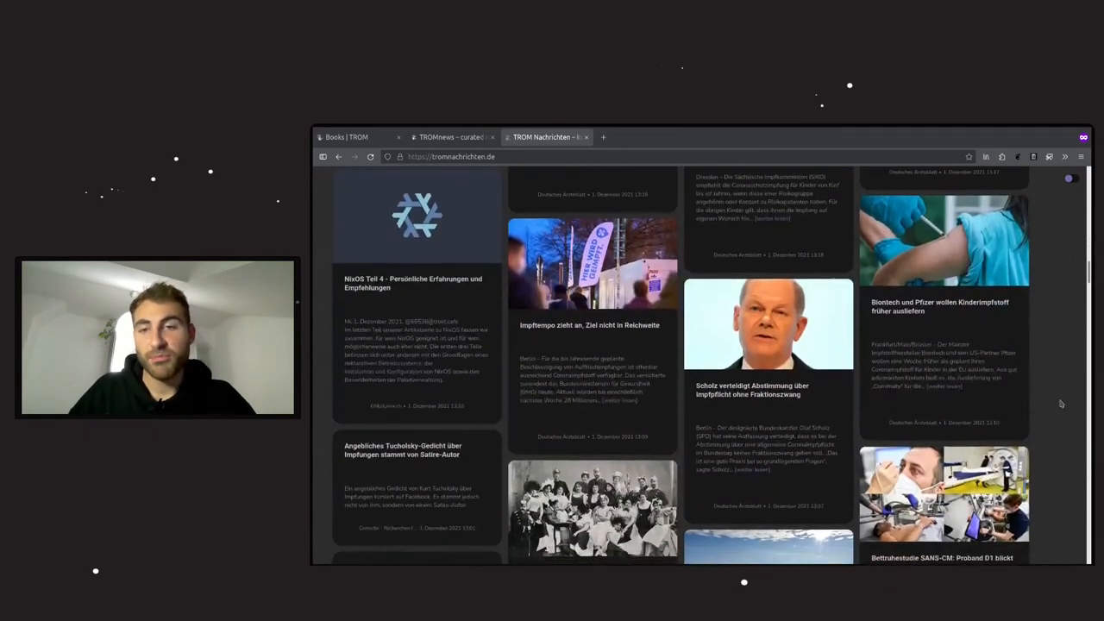
scroll(down, 3)
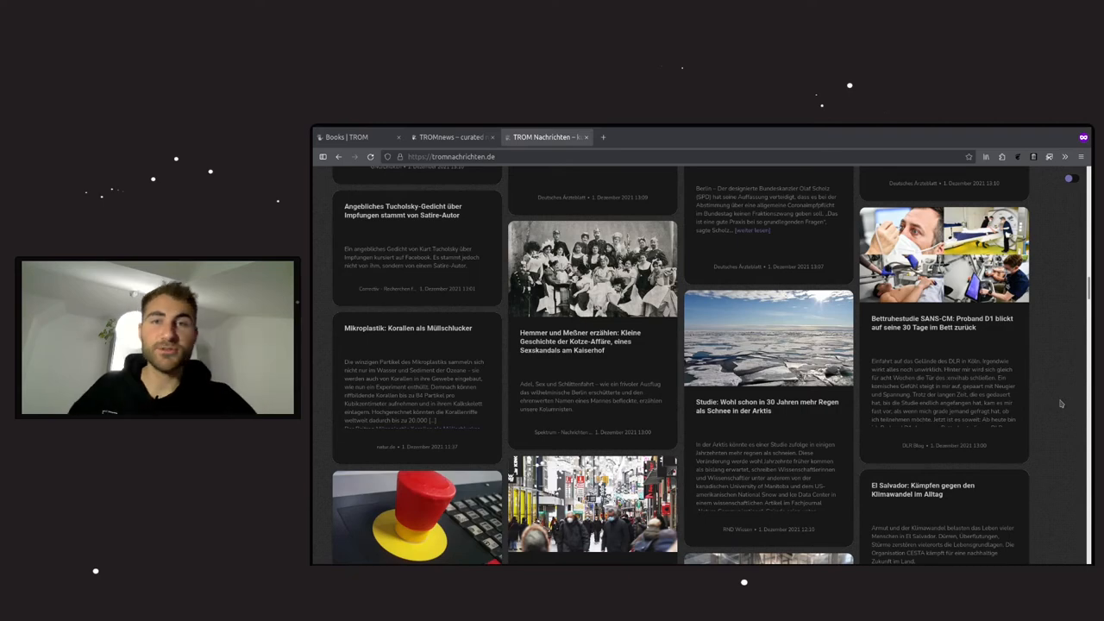
scroll(up, 3)
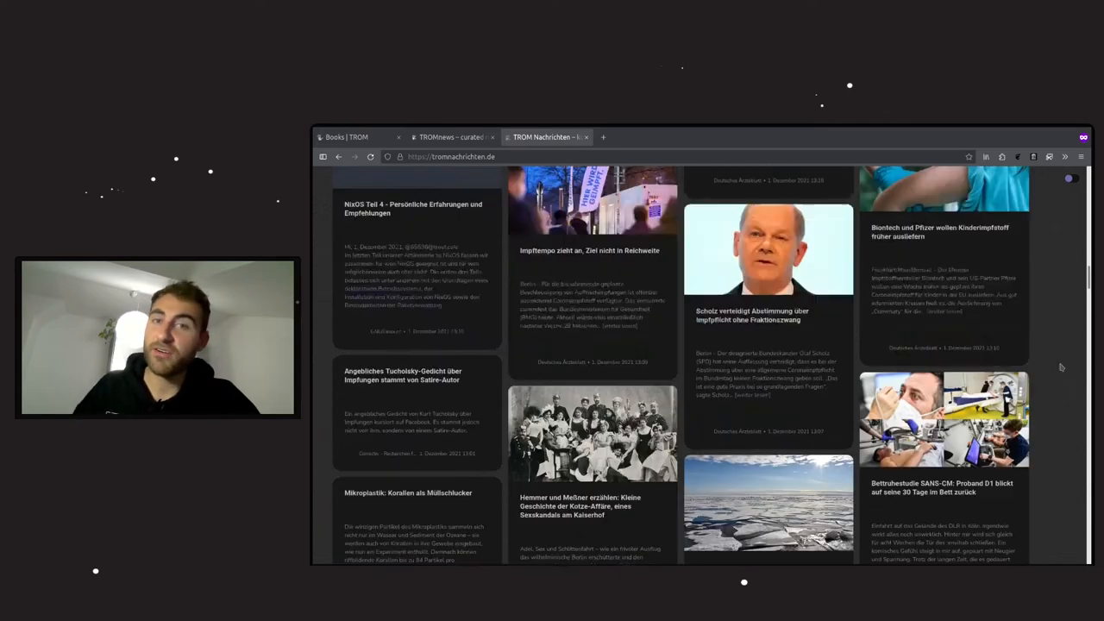
scroll(down, 3)
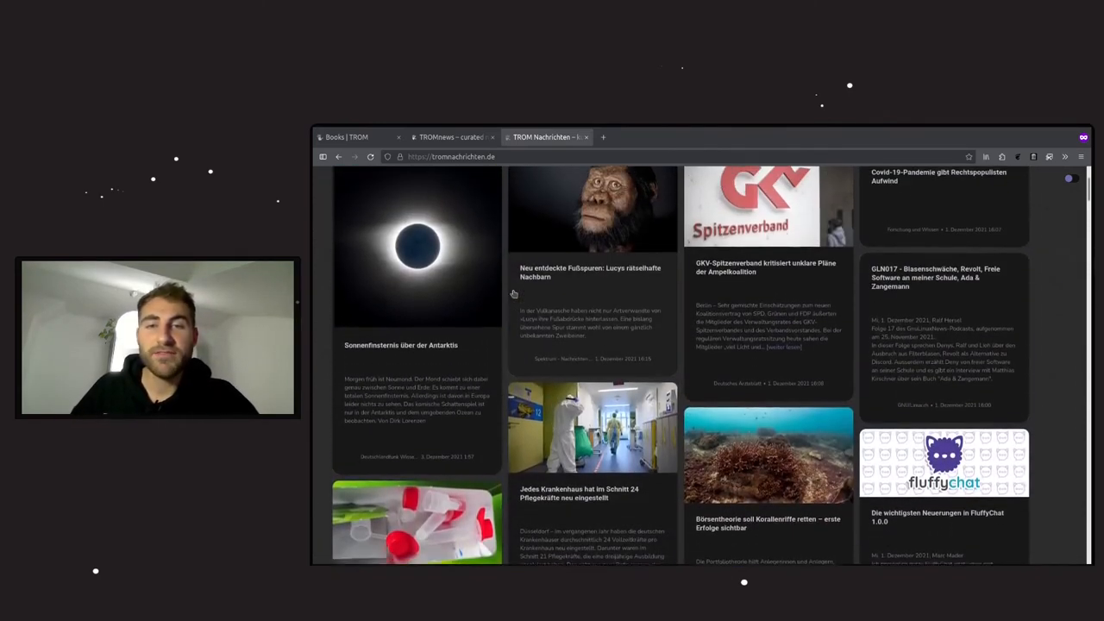
click(451, 137)
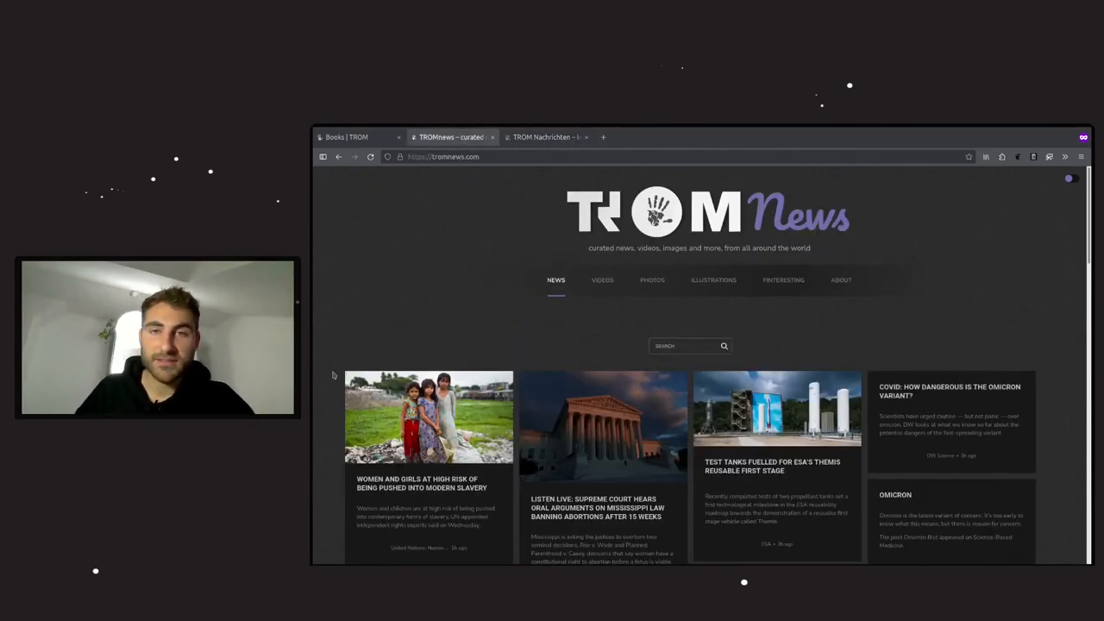
scroll(down, 3)
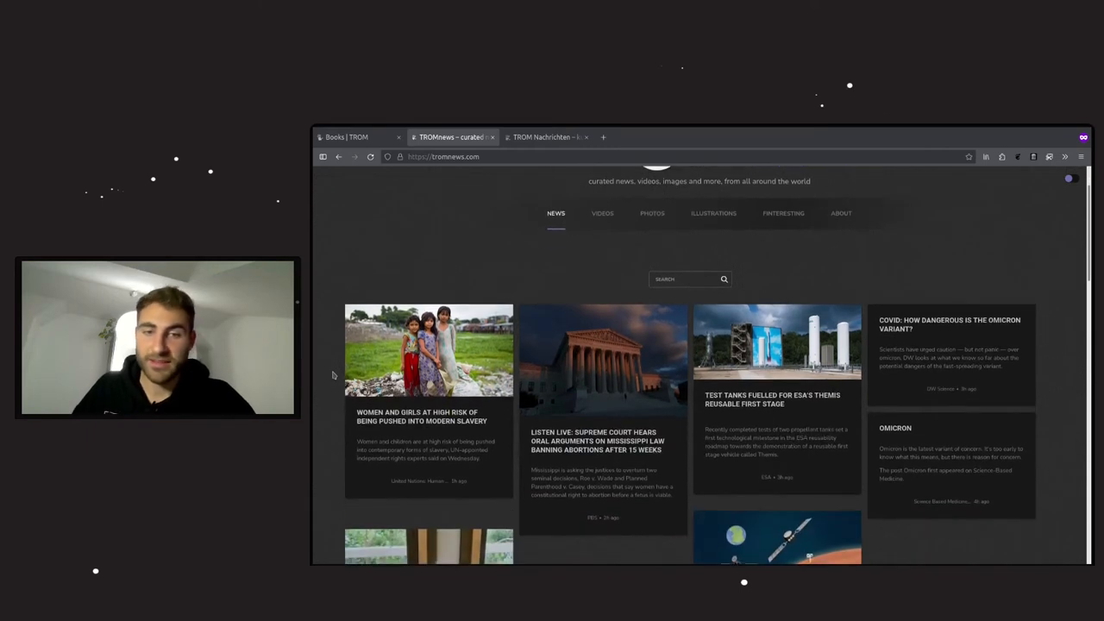
scroll(down, 3)
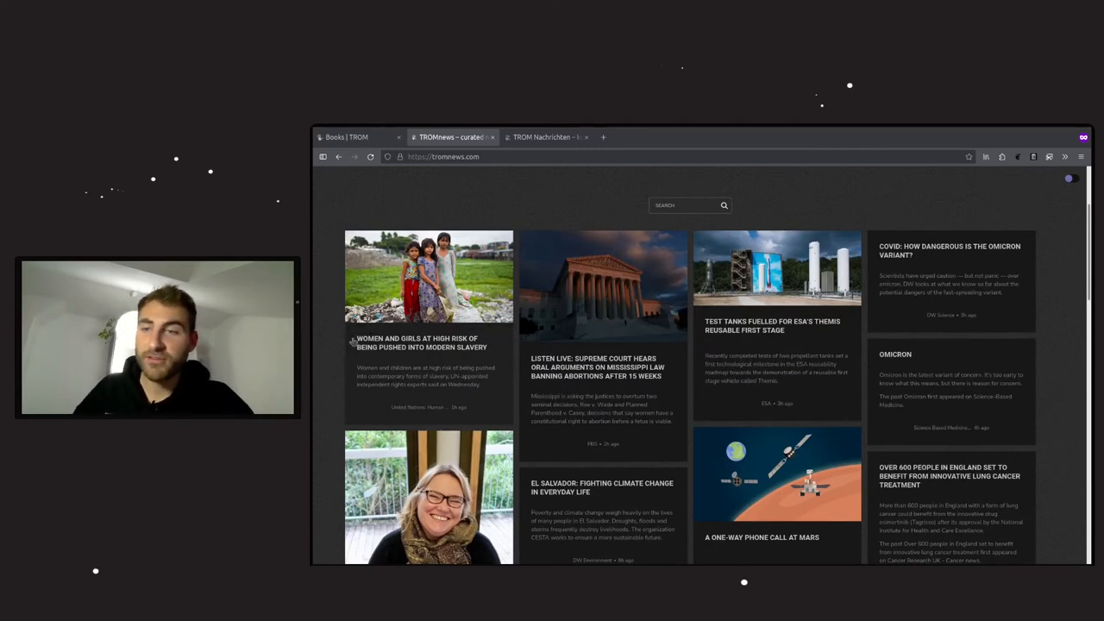
scroll(down, 3)
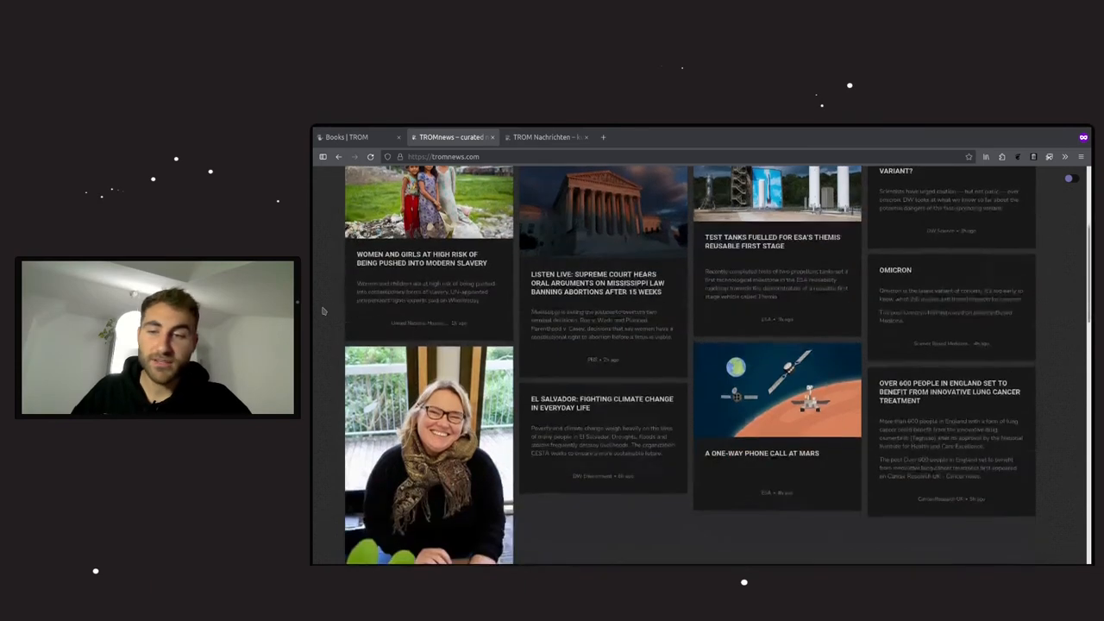
scroll(down, 3)
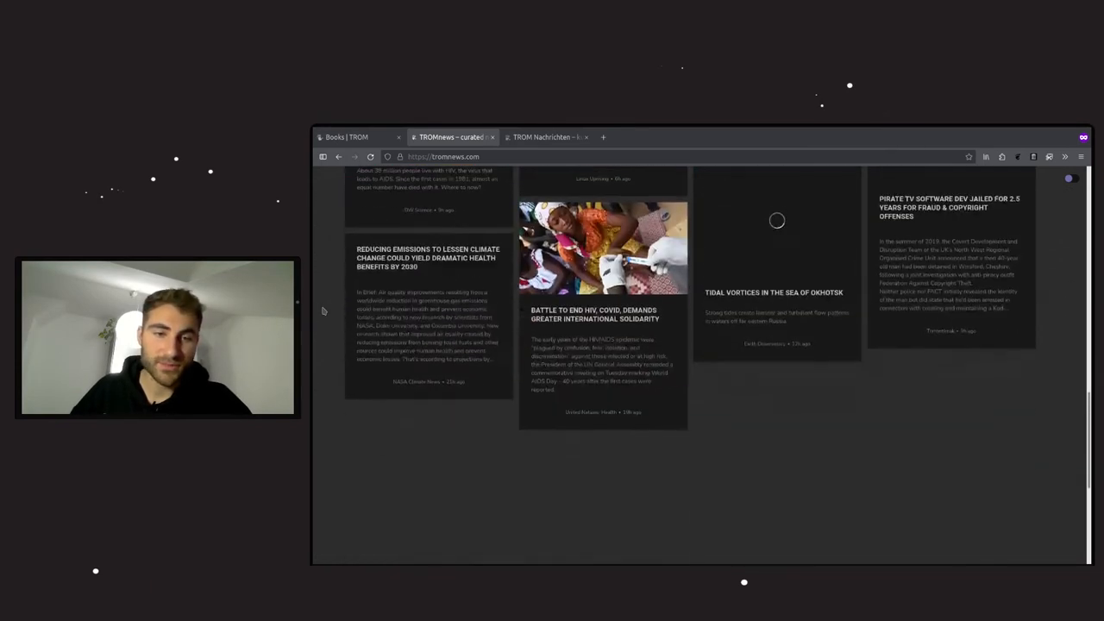
scroll(down, 3)
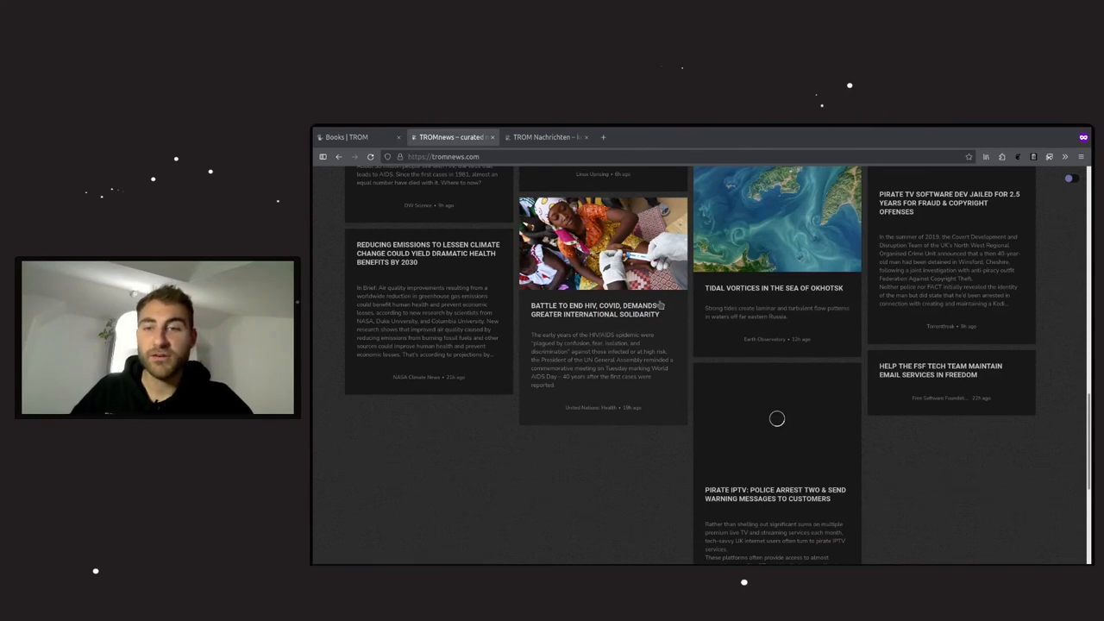
mouse_move(649, 332)
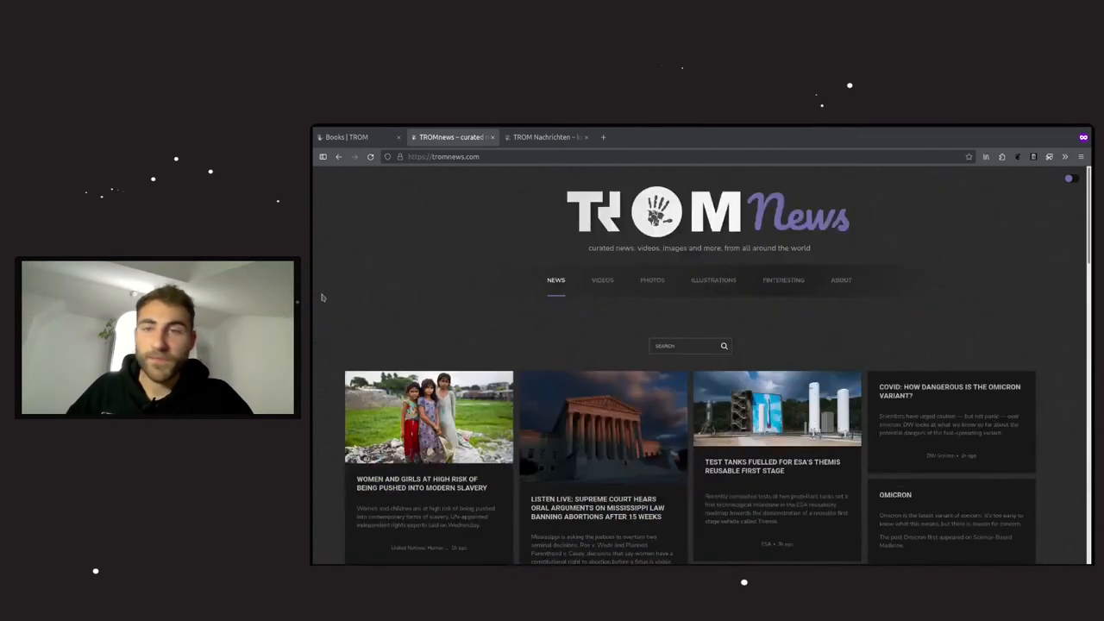
click(346, 138)
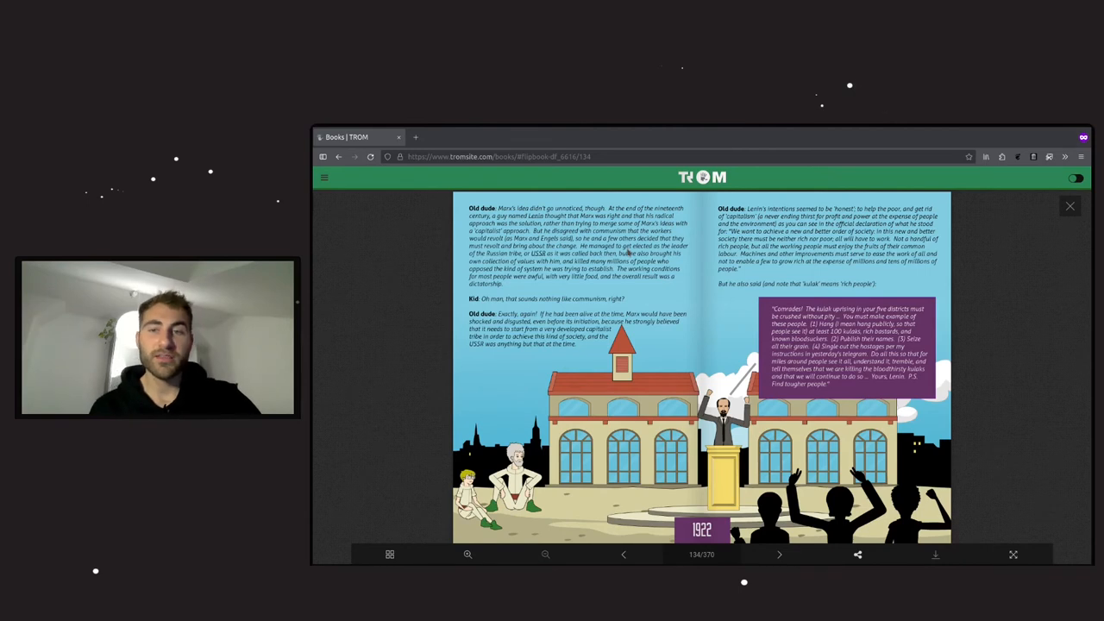
mouse_move(691, 268)
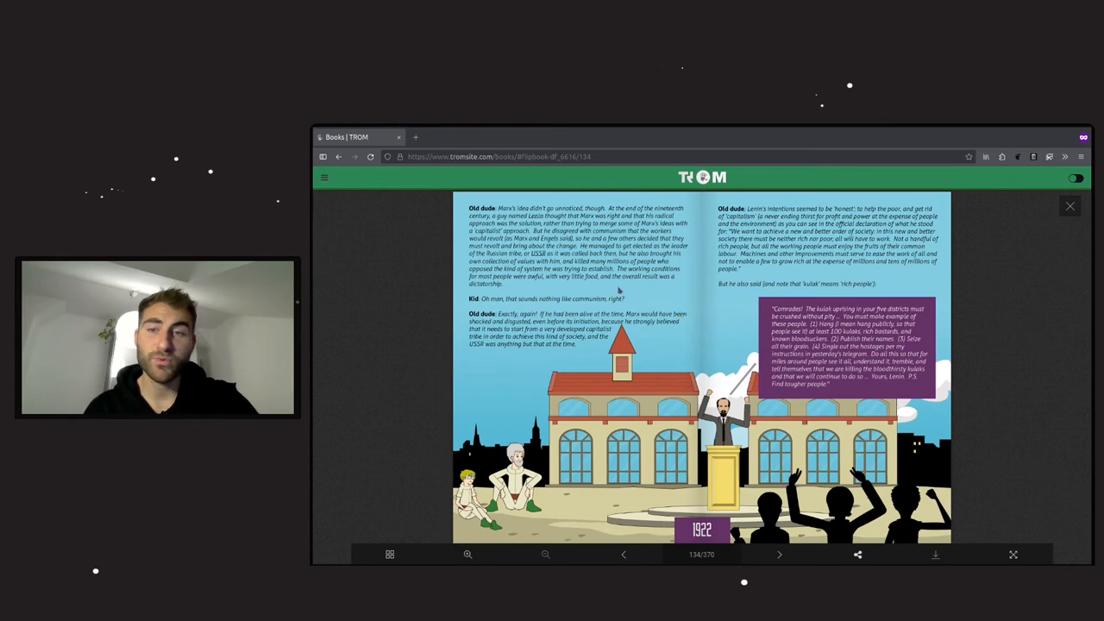
mouse_move(663, 290)
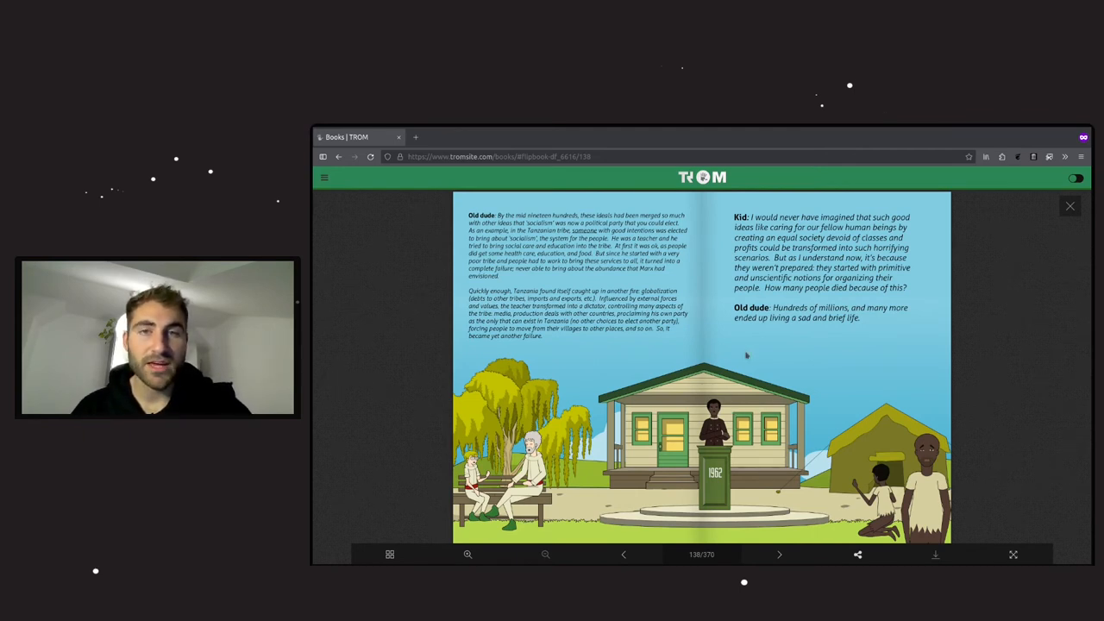
mouse_move(538, 354)
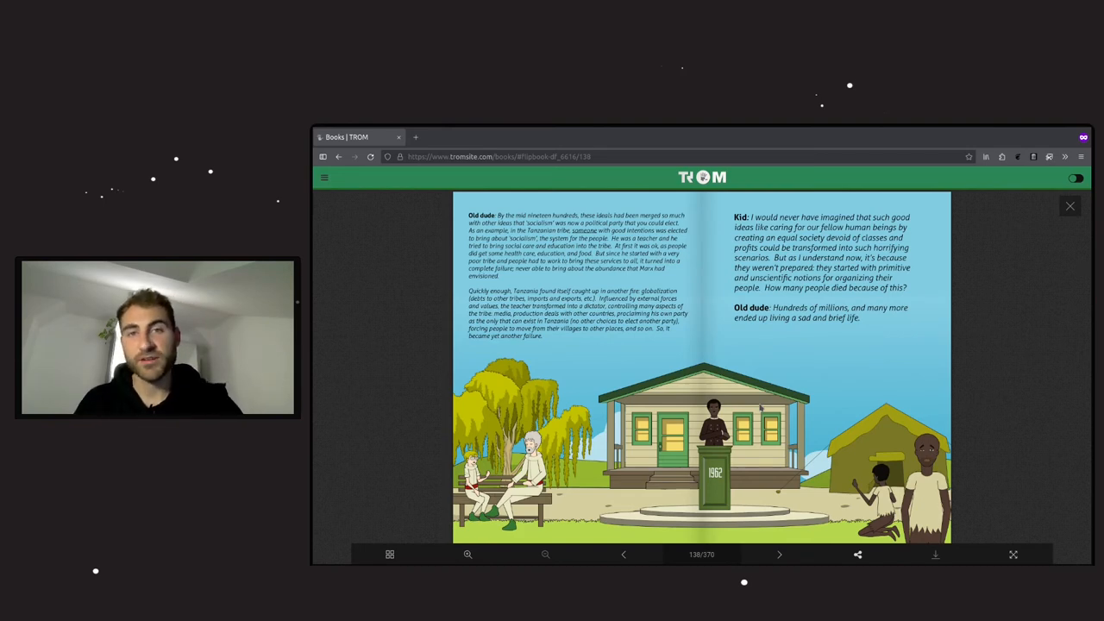
Advance from page 138 to spread 140 about Kibbutz communities
click(780, 555)
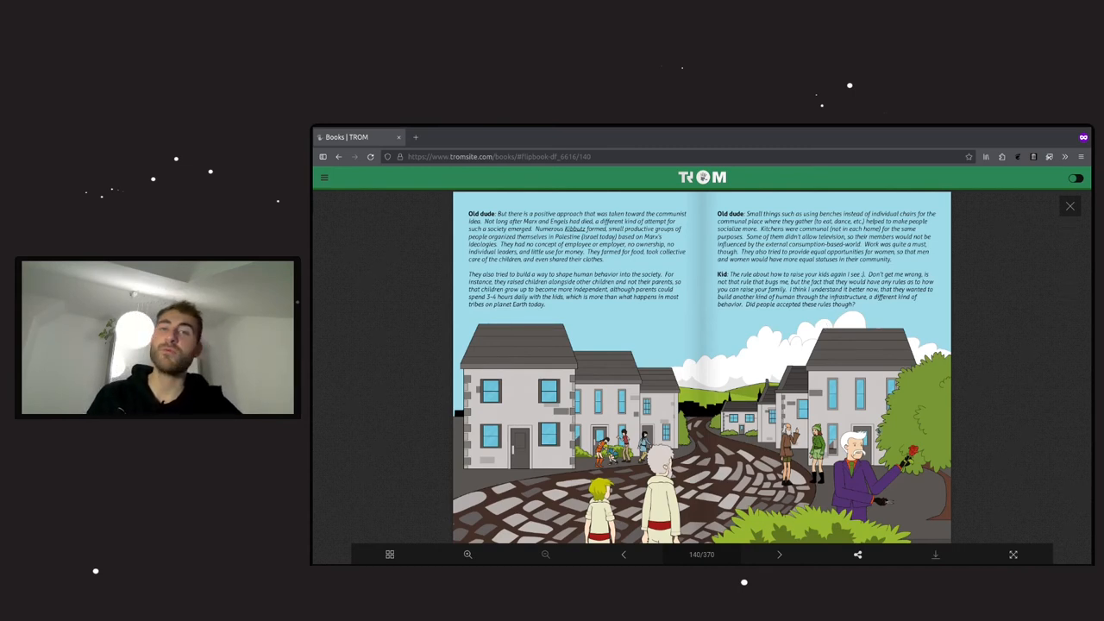
Advance to spread 142 on kibbutzim still existing today and their low crime
click(779, 555)
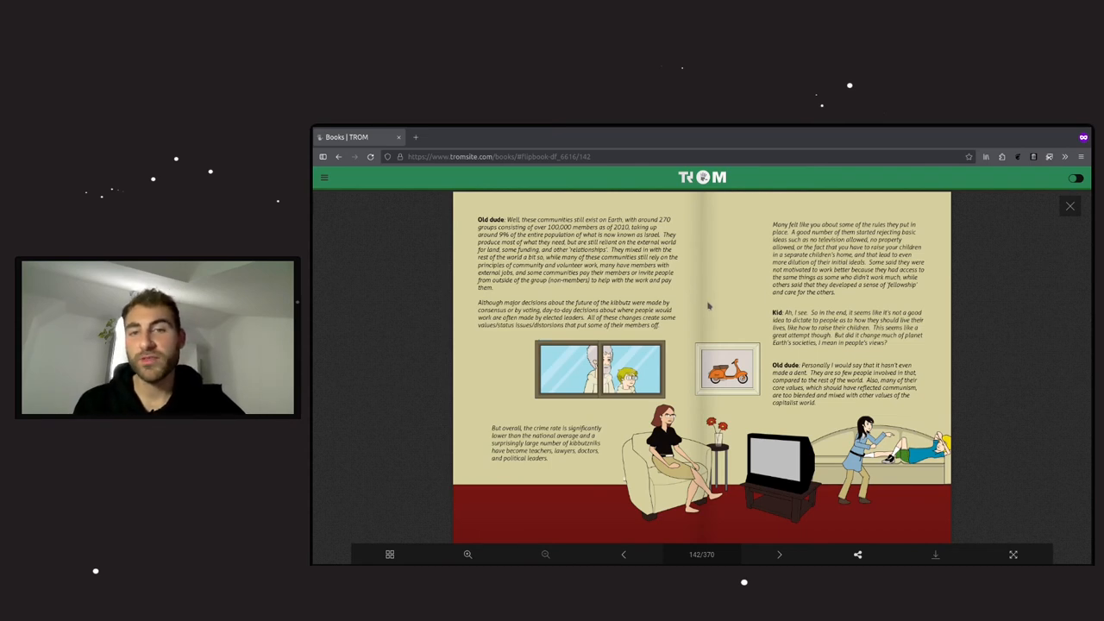
mouse_move(683, 248)
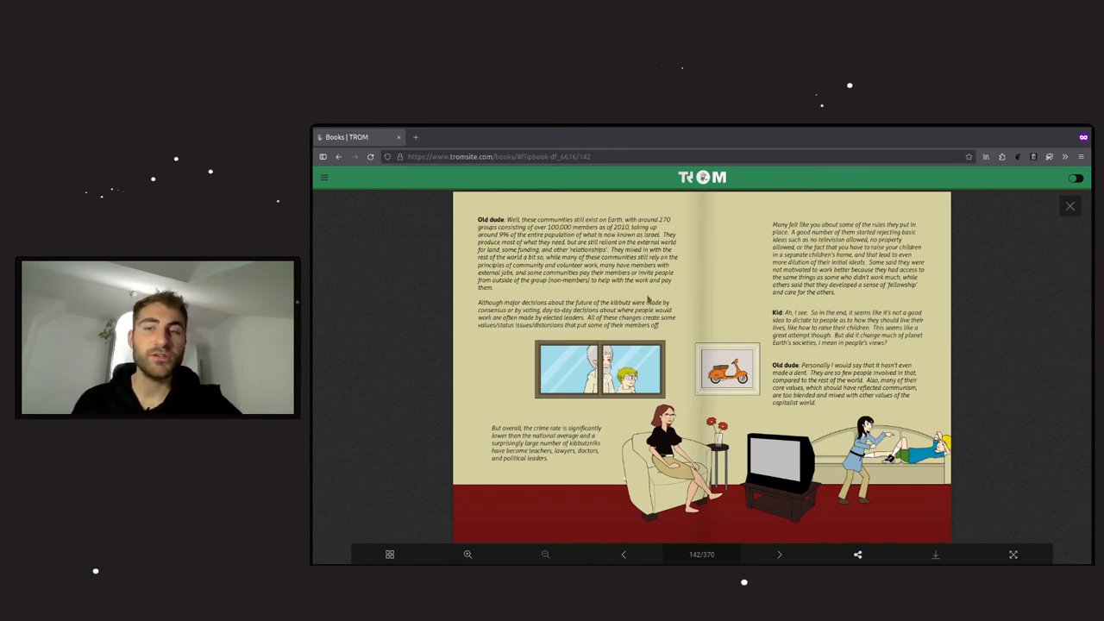
mouse_move(699, 299)
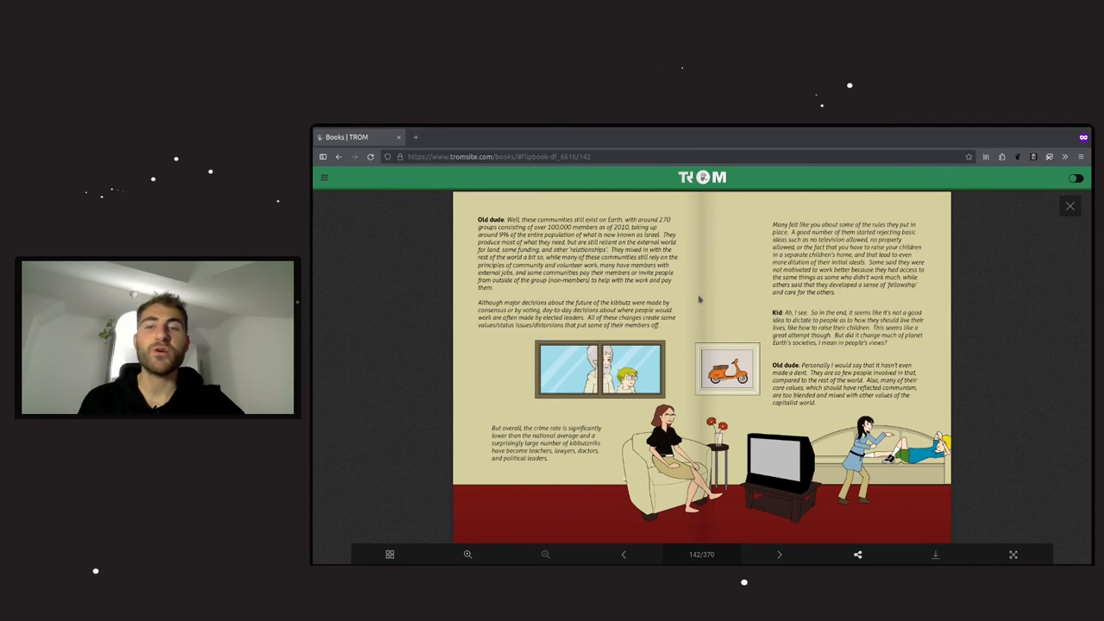
mouse_move(490, 334)
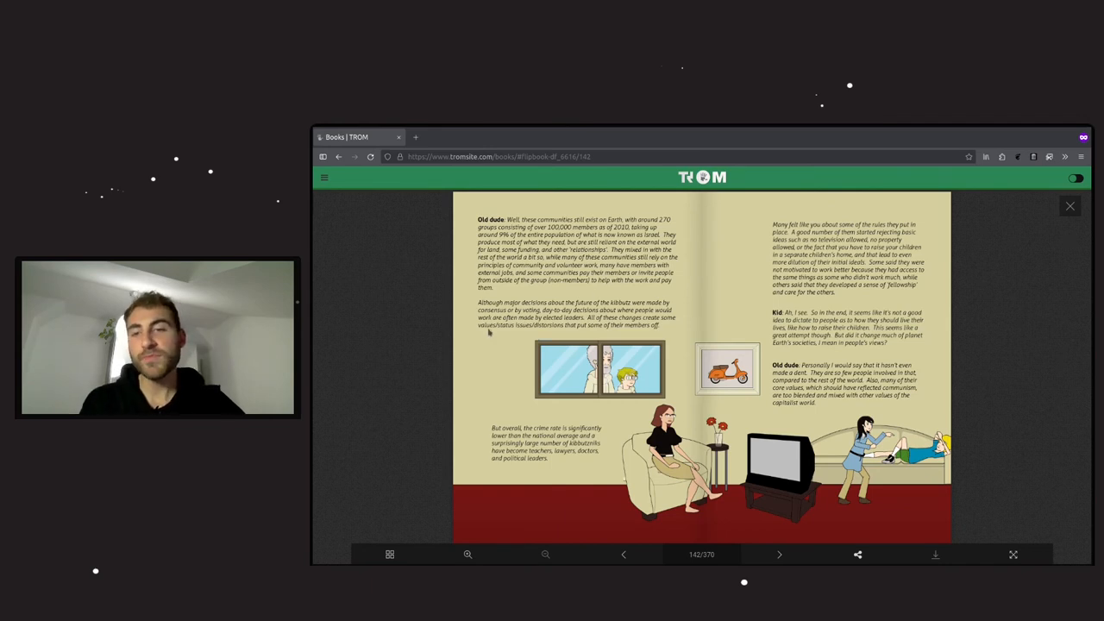
mouse_move(686, 300)
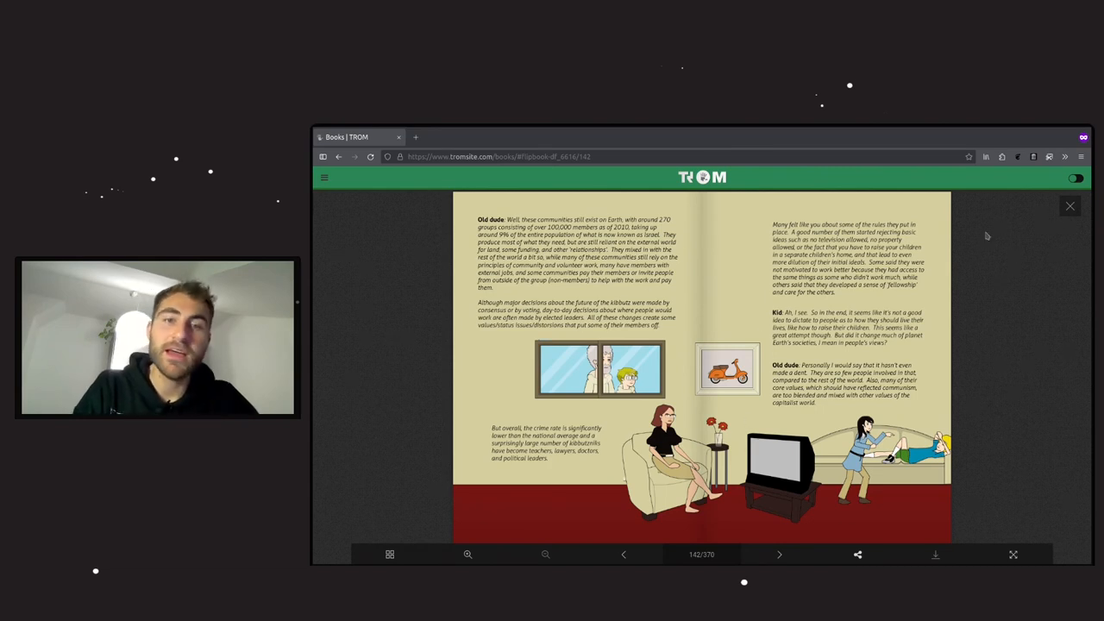
mouse_move(914, 290)
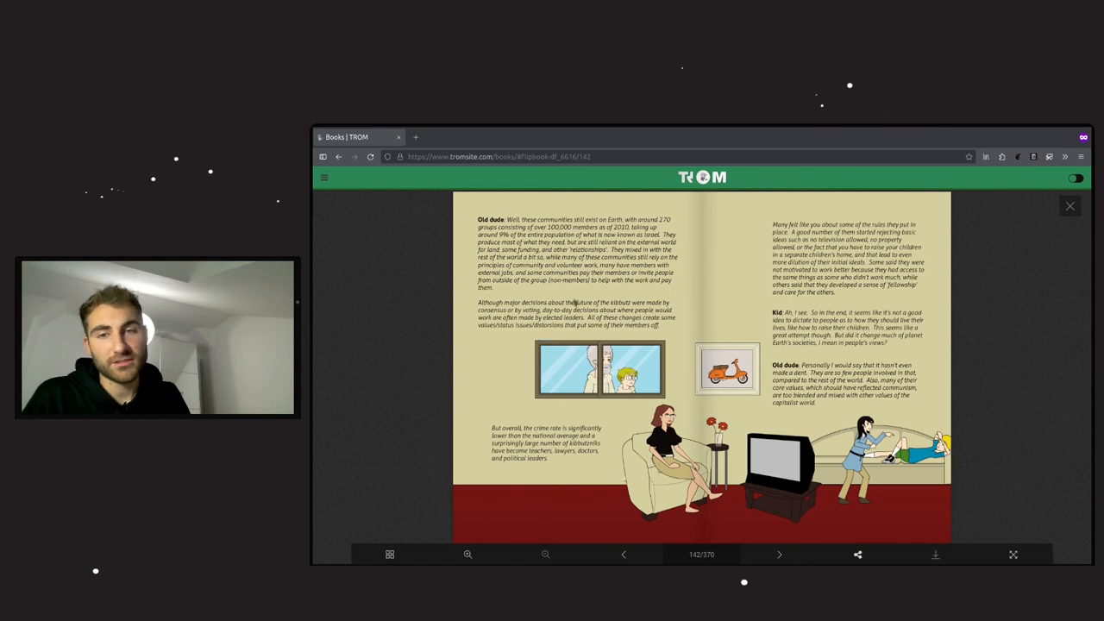
mouse_move(893, 188)
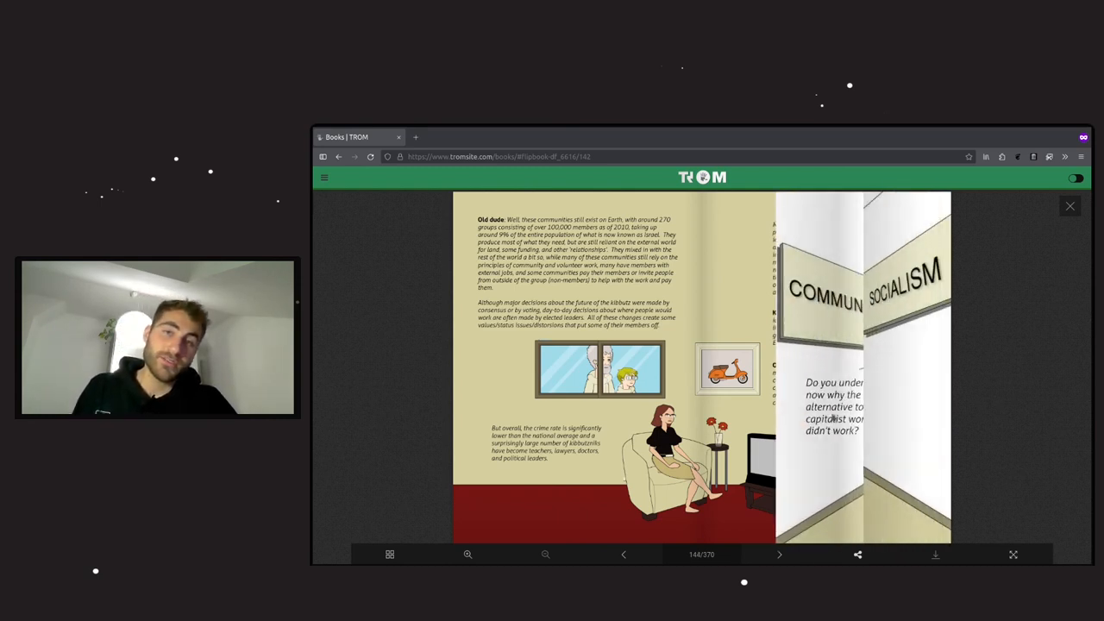
Turn to spread 144, the hallway scene with Communism and Socialism signs
click(779, 555)
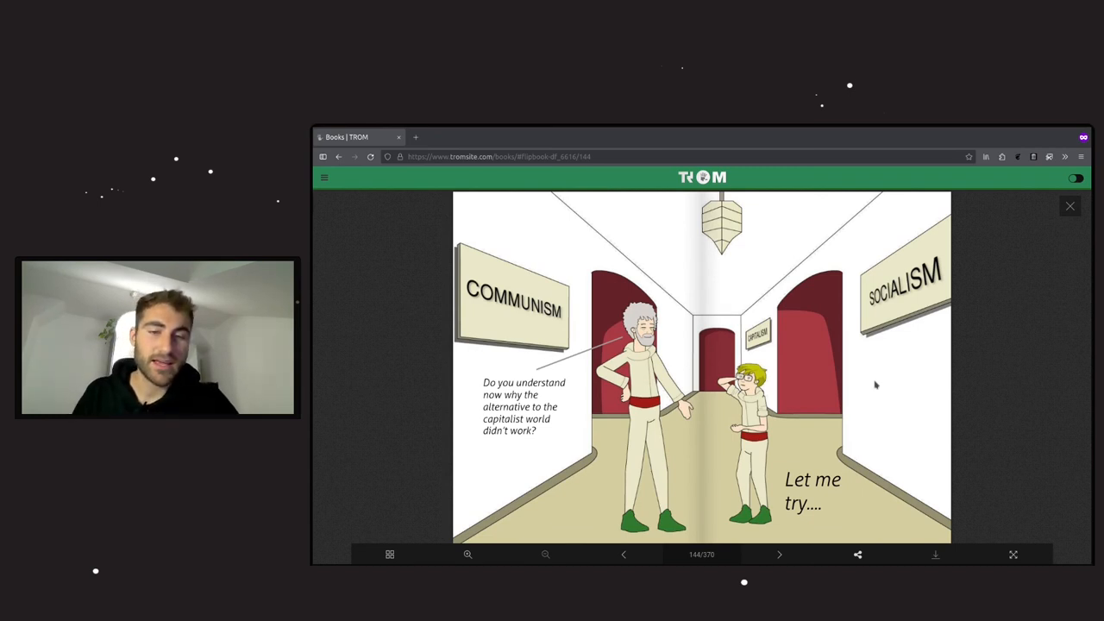
Turn to the next spread of the Mars story
click(779, 555)
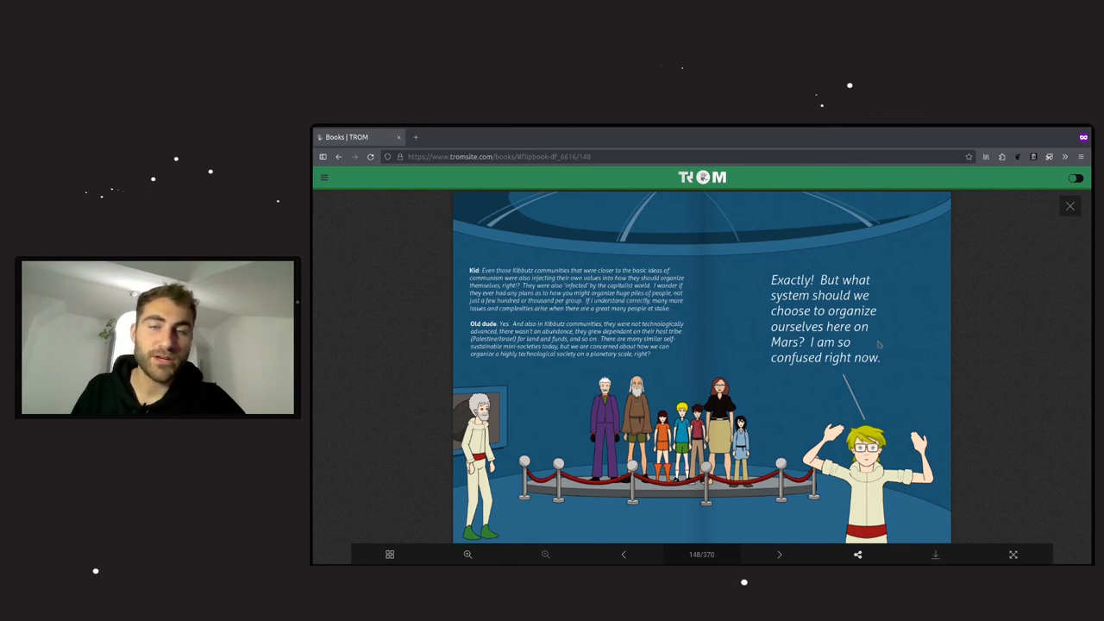
mouse_move(891, 312)
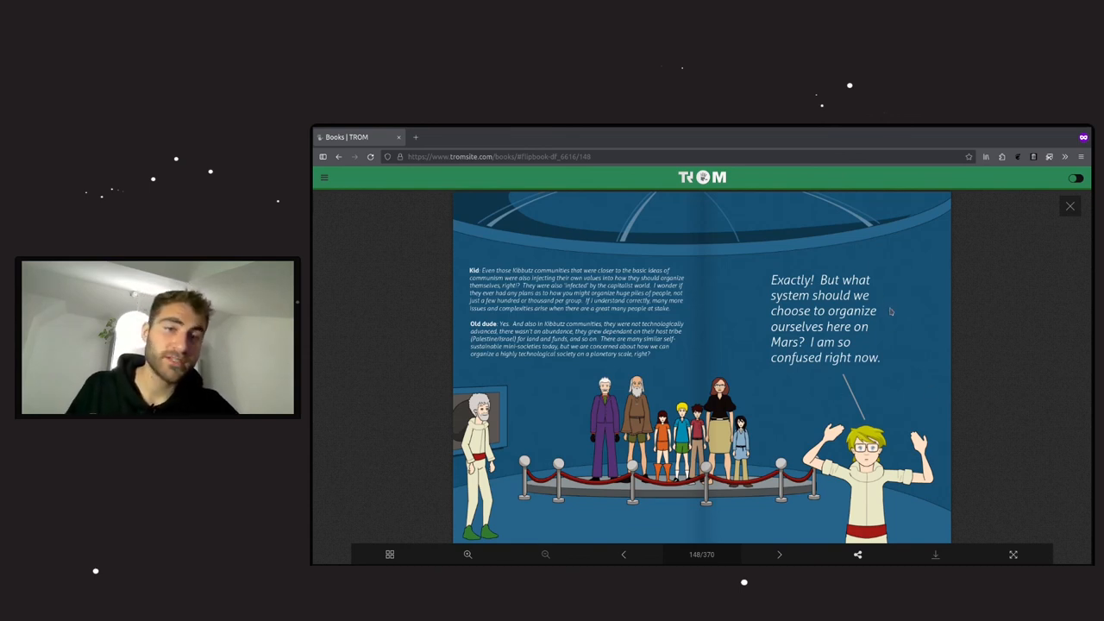
Advance to page 150 showing the world map of political systems
click(779, 555)
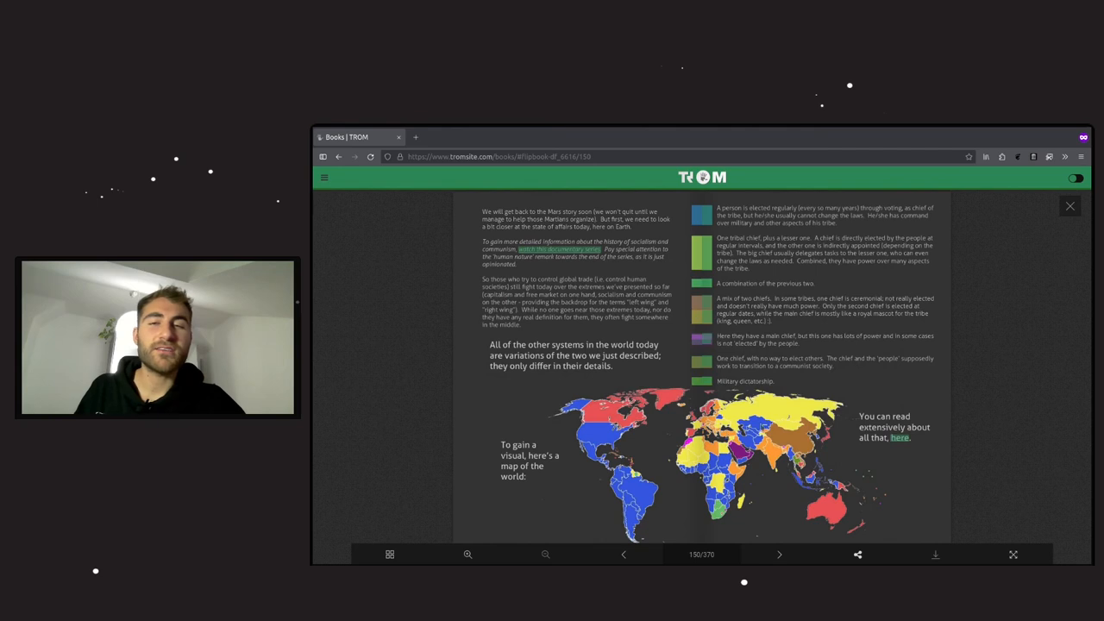